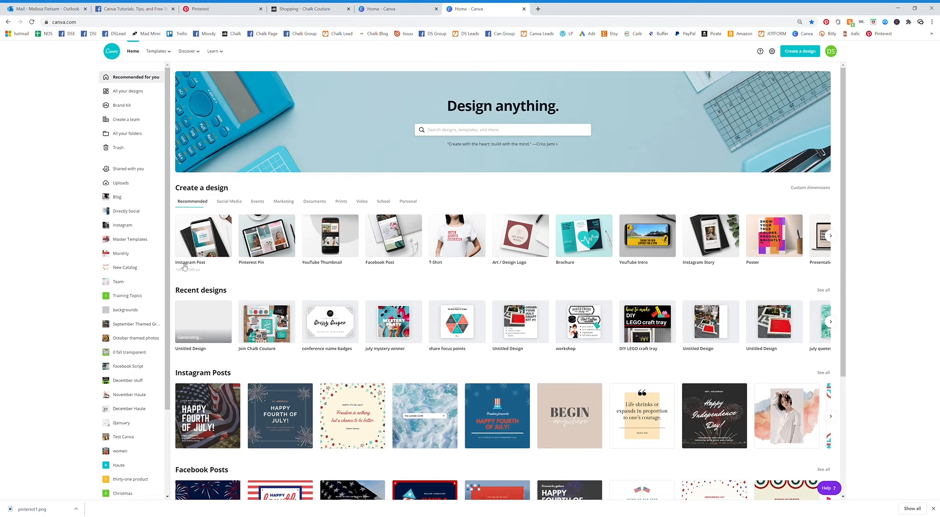
Create a new blank Instagram Post design from the Canva home page.
click(202, 234)
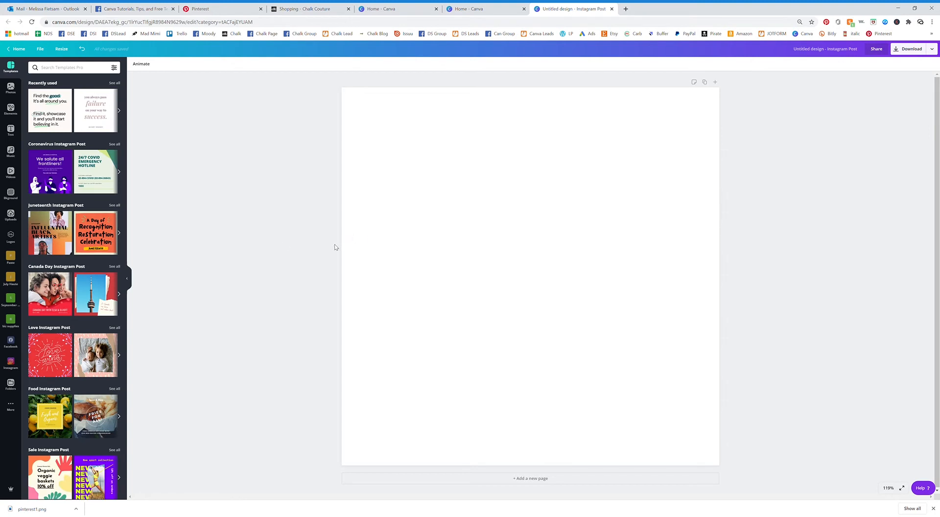
mouse_move(401, 175)
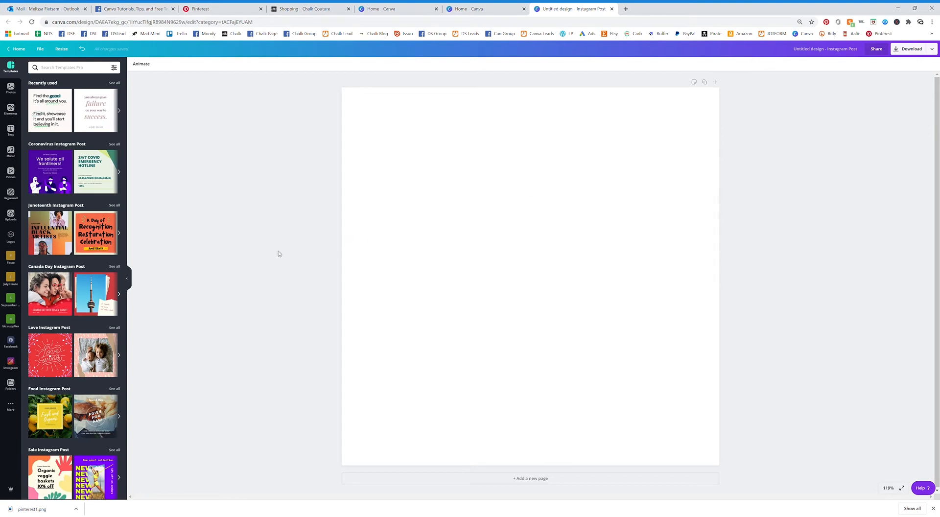
mouse_move(384, 144)
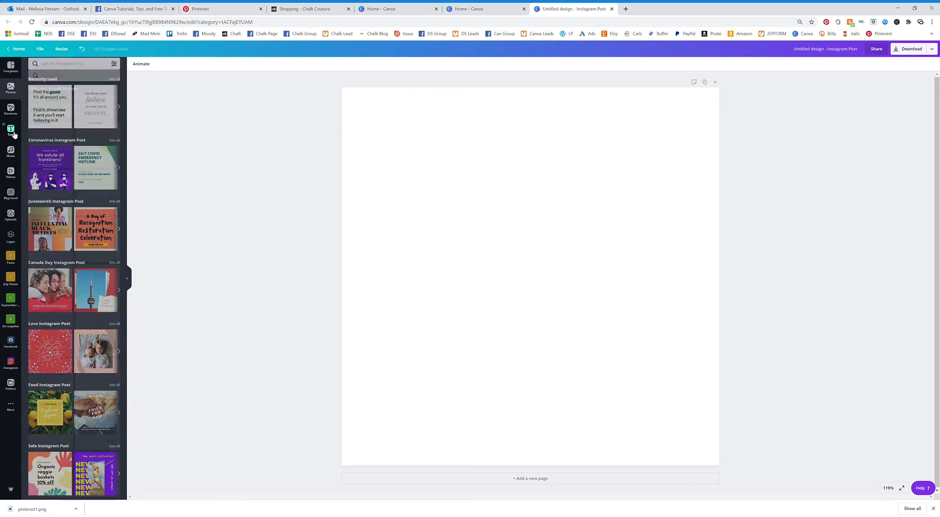
Add the 'Cheers To The New Year' text combination and select the word Cheers.
click(11, 131)
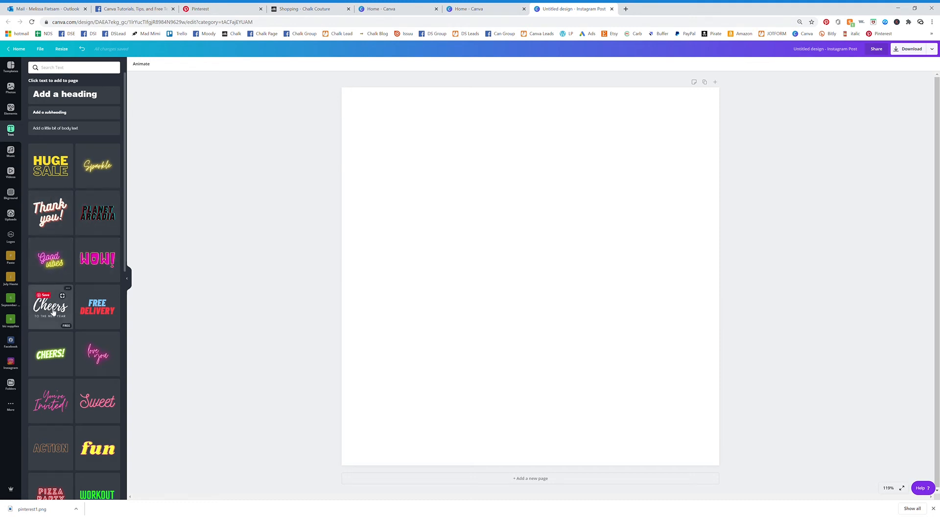
click(50, 306)
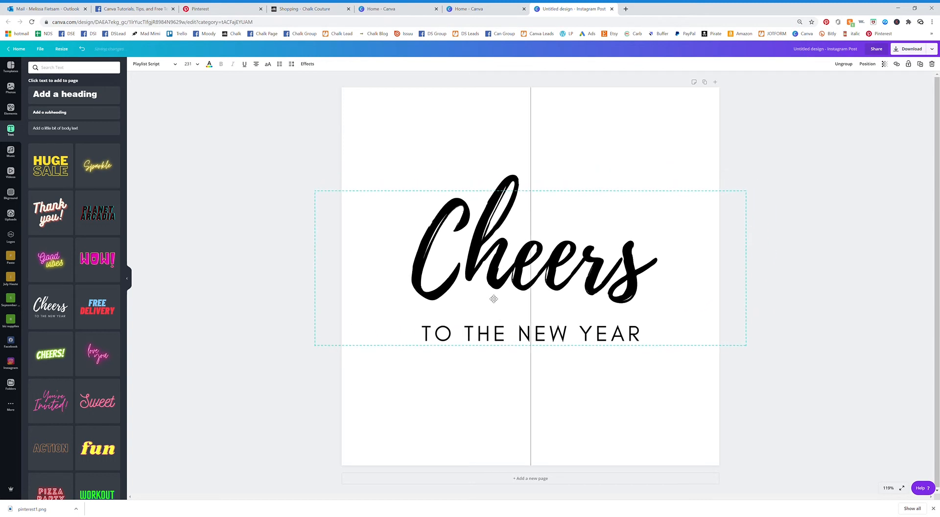
click(515, 240)
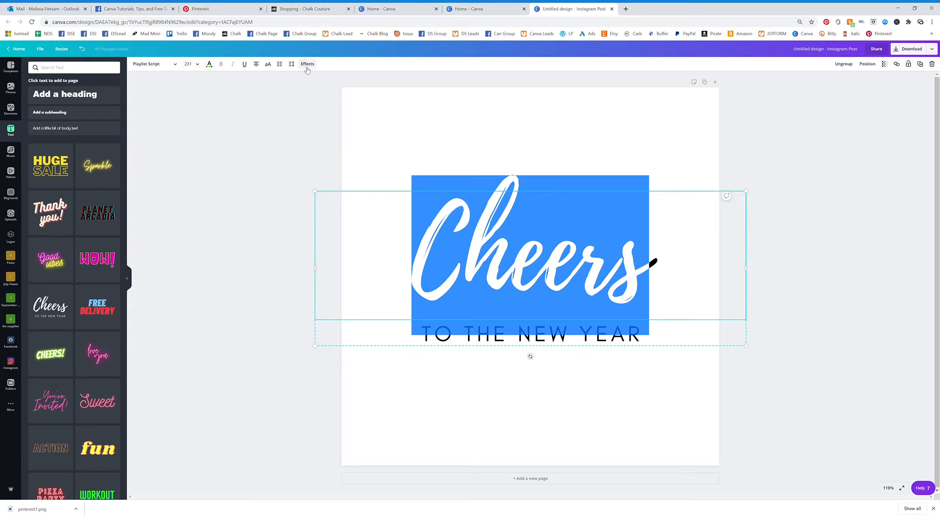
Apply the Neon effect to the Cheers word.
click(307, 64)
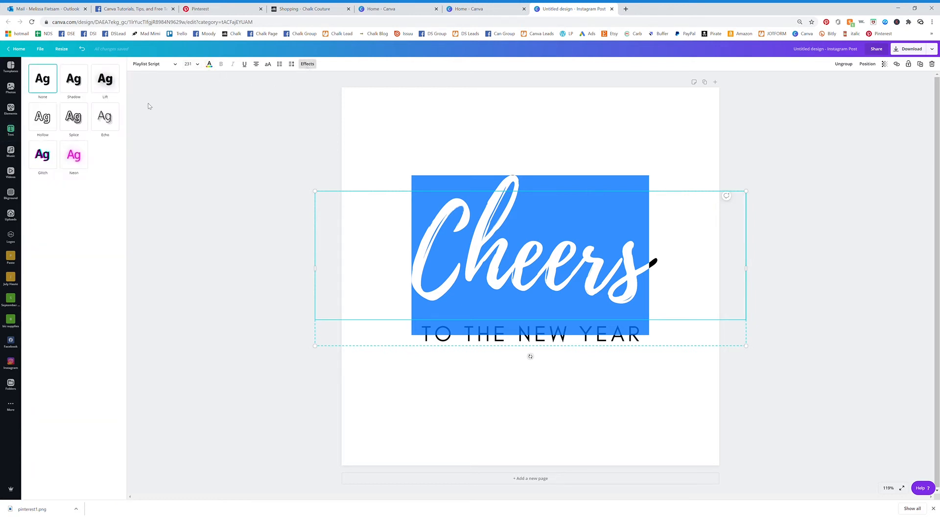
click(73, 155)
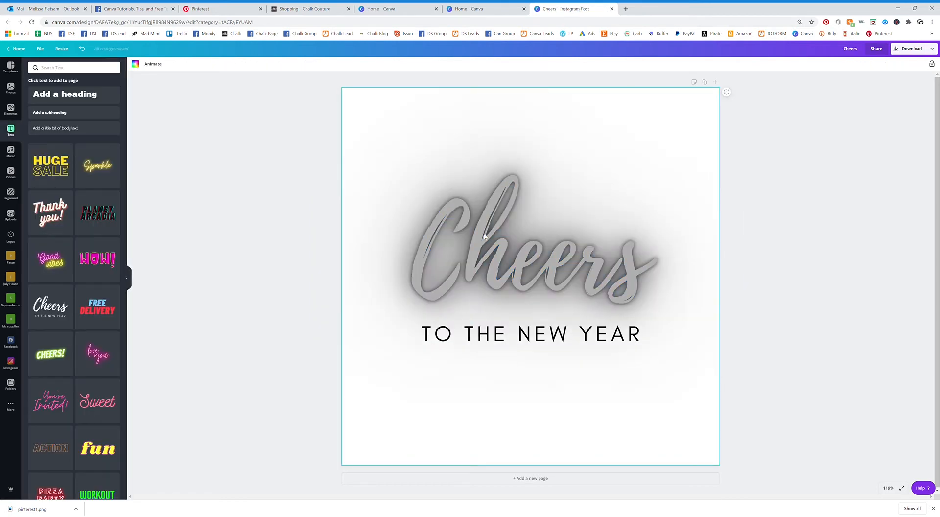
click(530, 252)
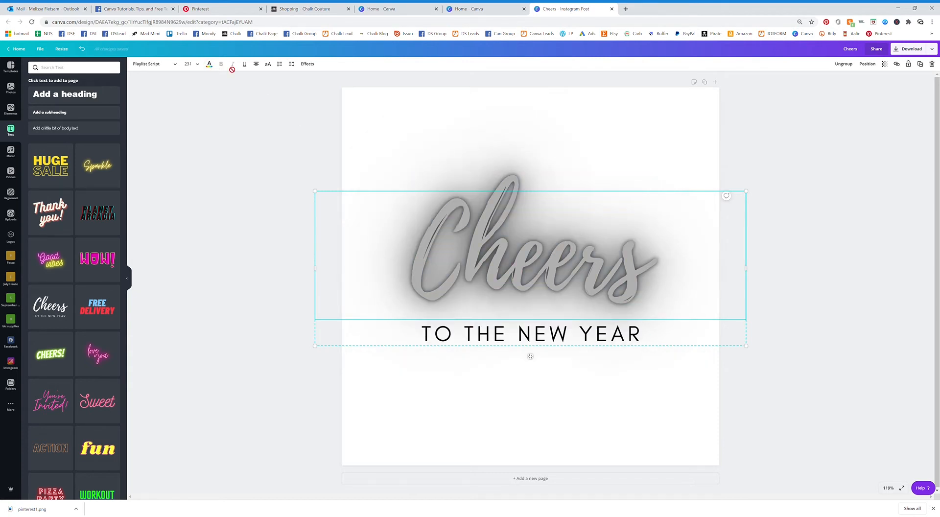
Vary the Neon intensity on Cheers through 20, 40 and 100.
click(307, 64)
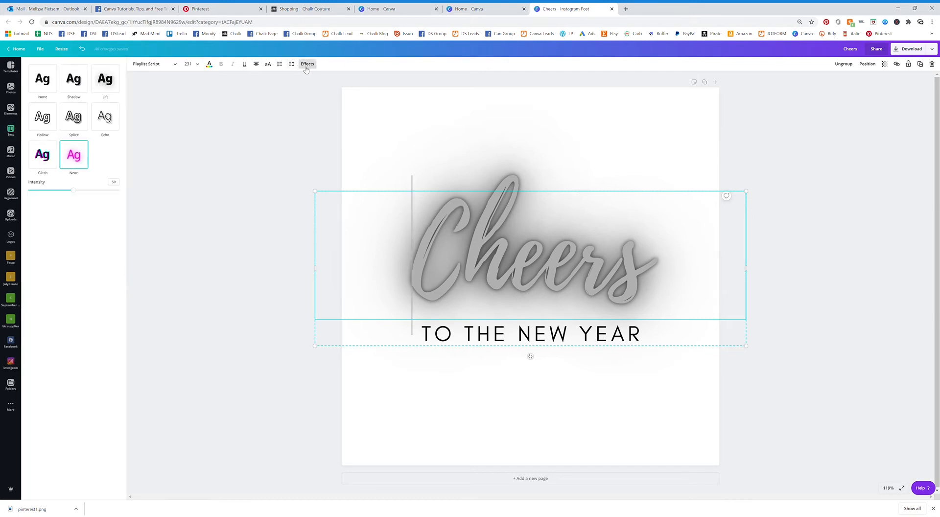
mouse_move(77, 194)
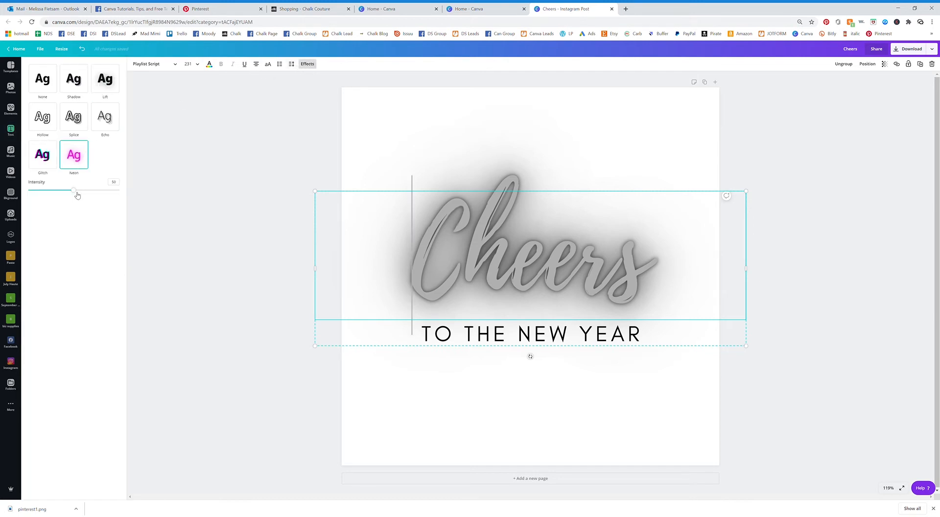
drag(73, 190, 45, 190)
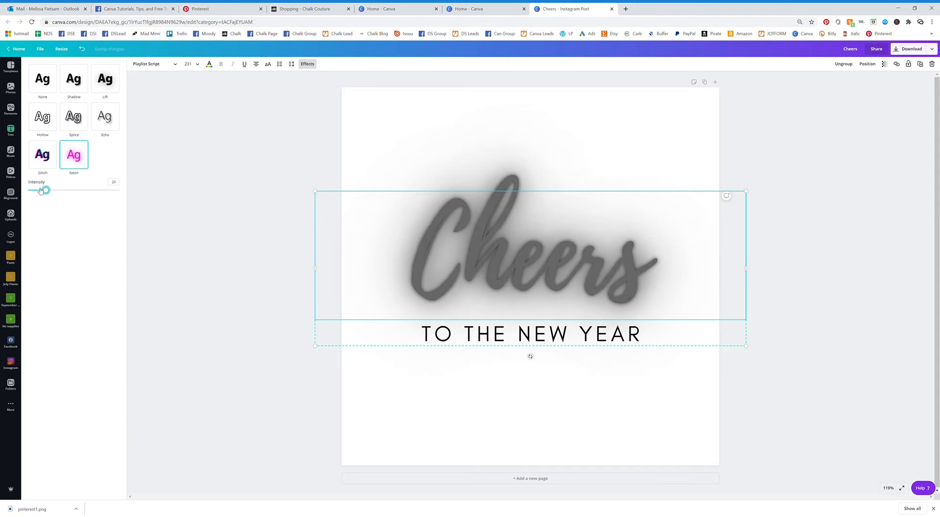
drag(43, 189, 71, 190)
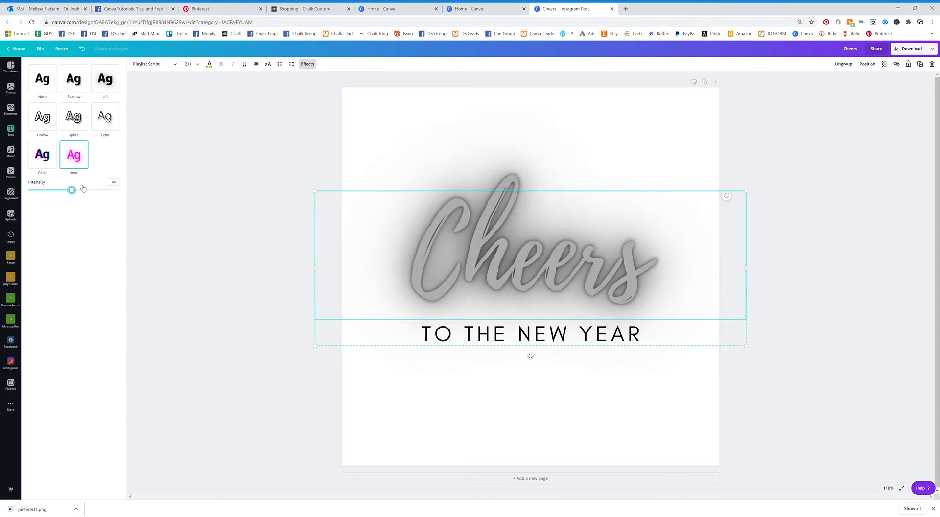
drag(72, 190, 119, 190)
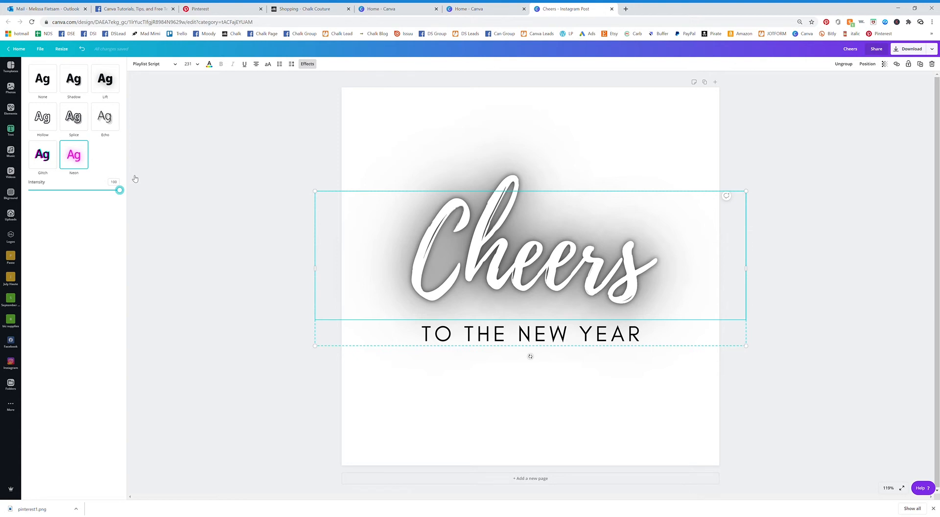
drag(120, 189, 82, 190)
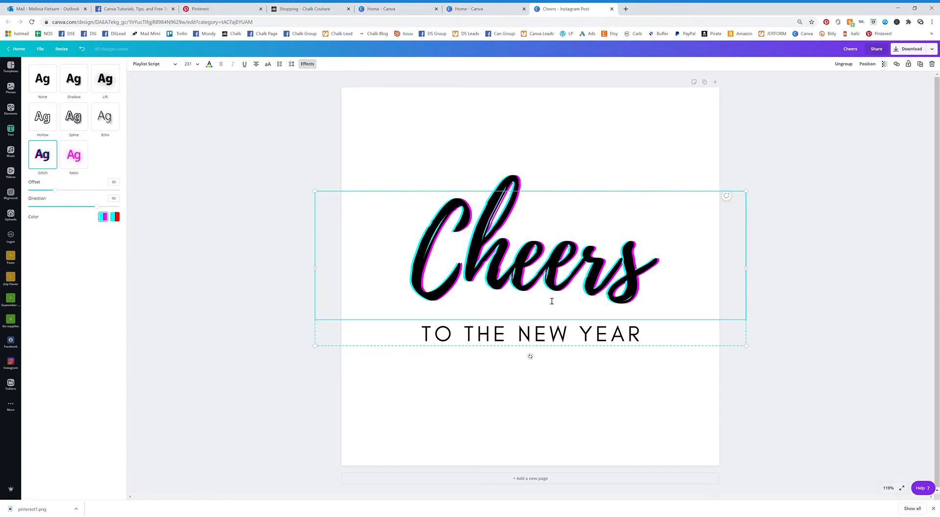
Make the glitch colours red and cyan, trying Direction -180 and 55 before 0.
click(116, 217)
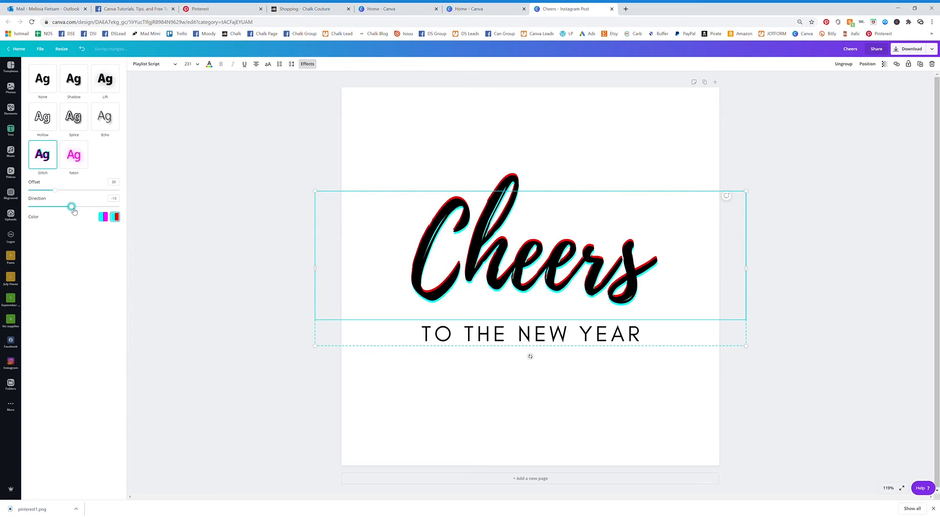
drag(72, 206, 33, 206)
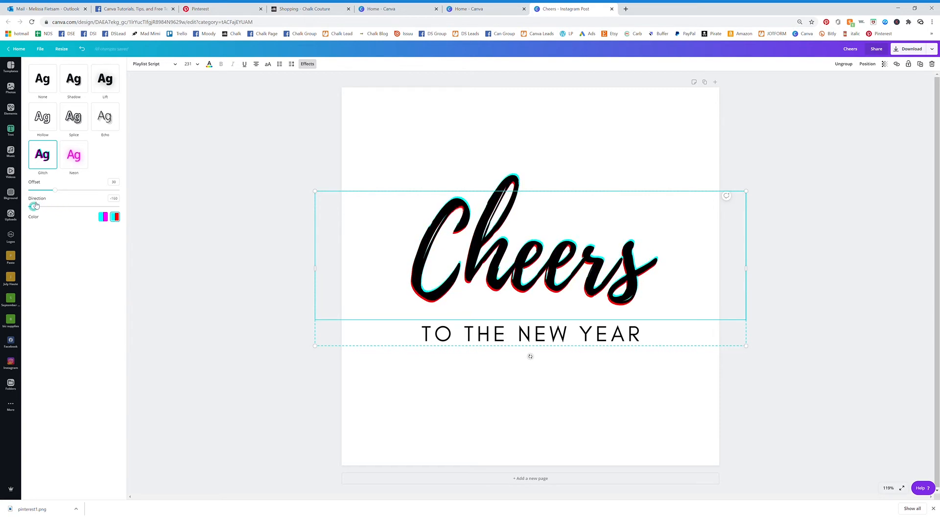
drag(34, 206, 99, 206)
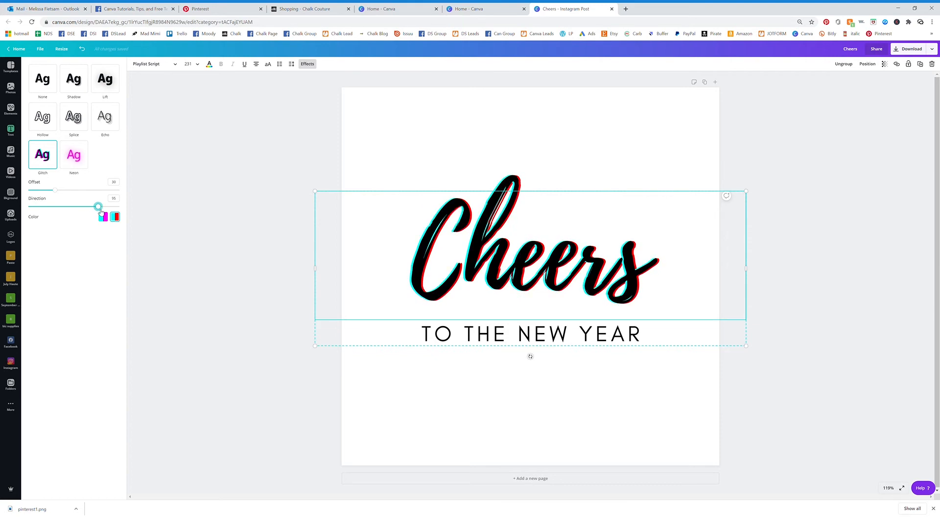
drag(99, 206, 75, 206)
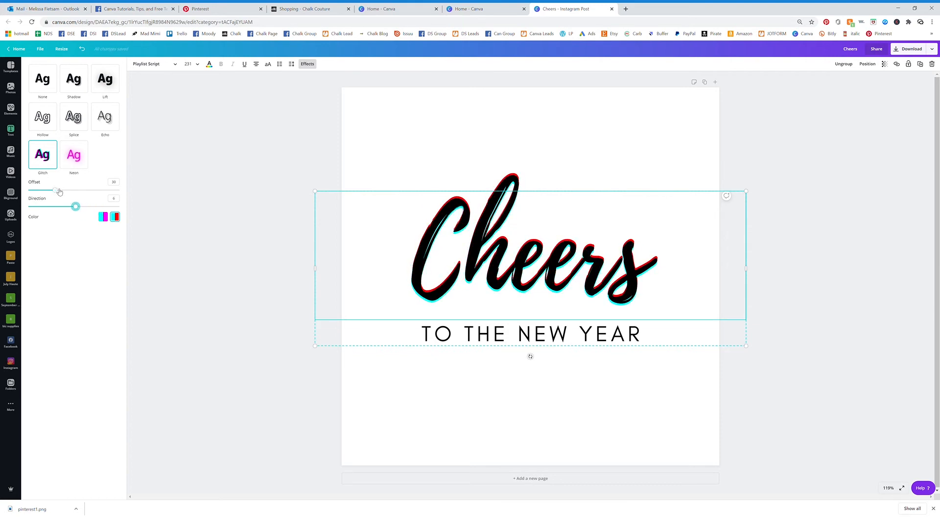
Set the glitch Offset to about 53, then switch Cheers to Echo.
drag(59, 190, 104, 190)
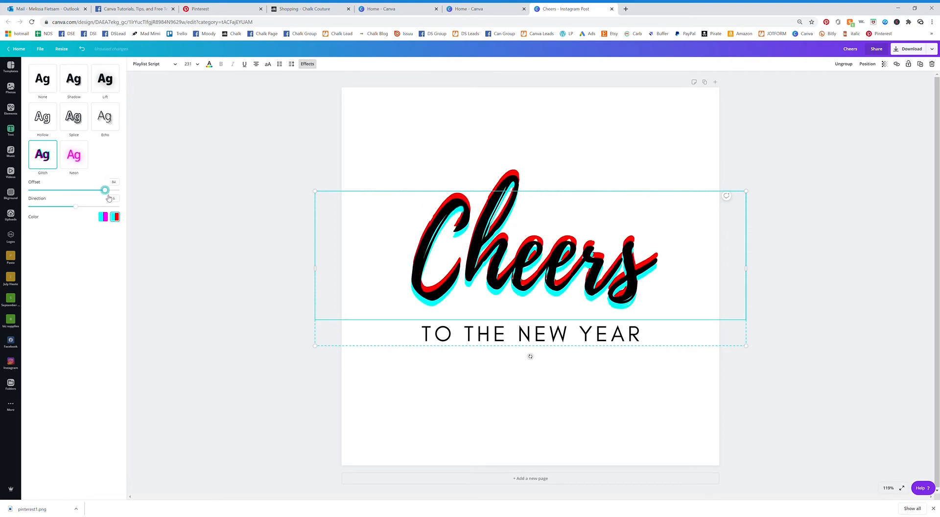
drag(104, 190, 77, 190)
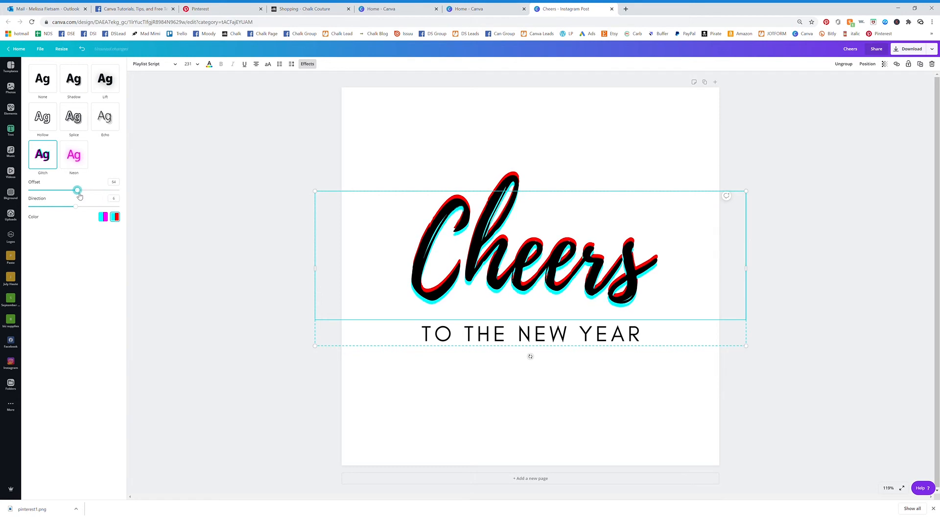
drag(77, 190, 76, 190)
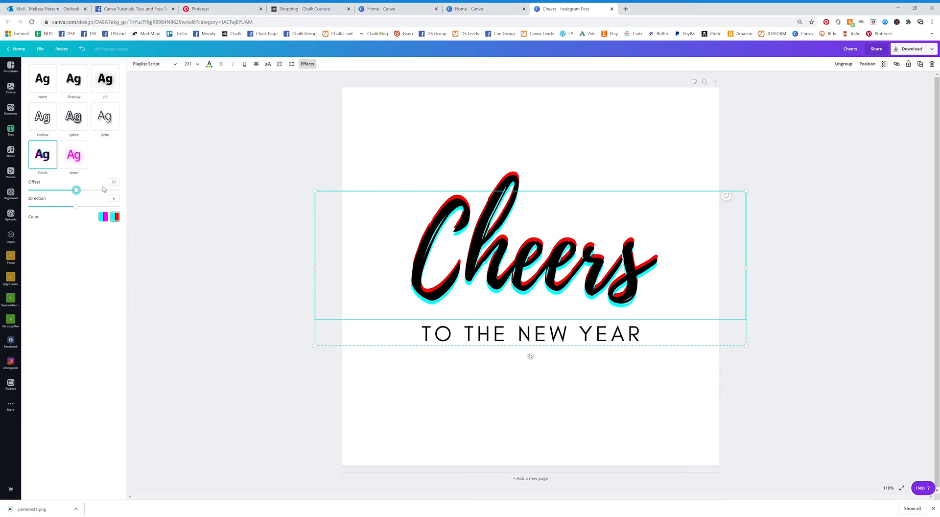
click(105, 116)
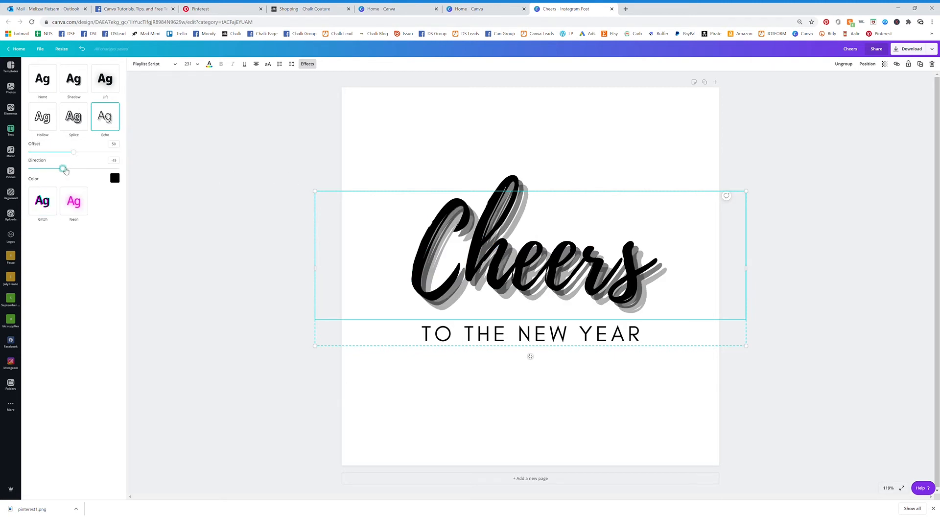
Angle the Echo copies downward and shrink the Echo offset to about 17.
drag(64, 169, 93, 169)
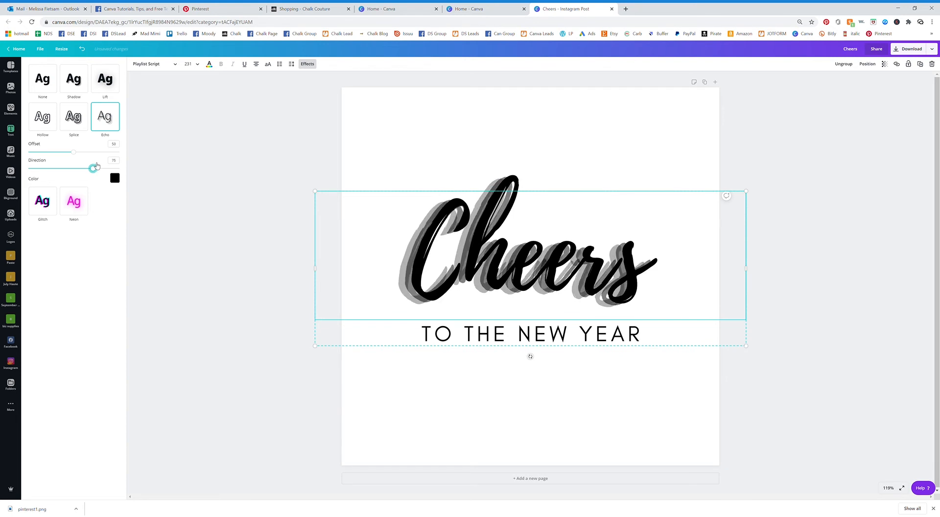
drag(91, 169, 77, 169)
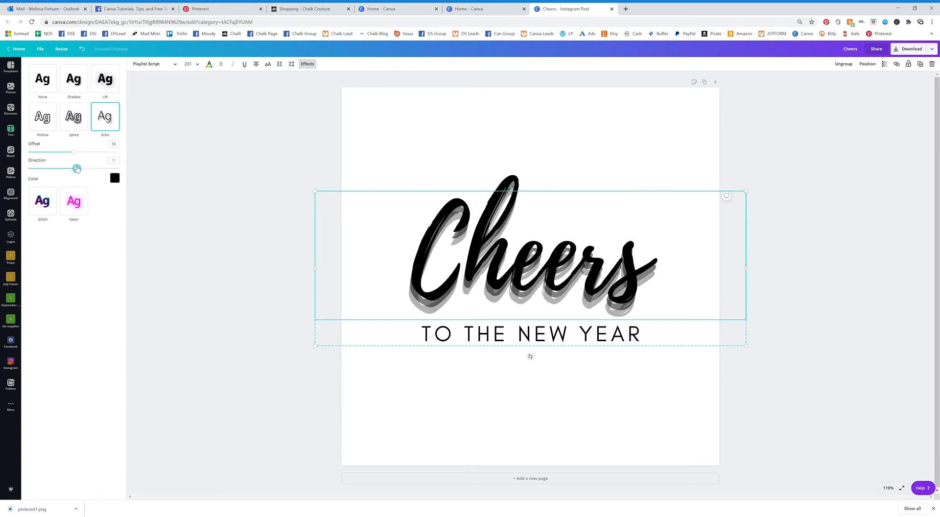
drag(77, 169, 72, 168)
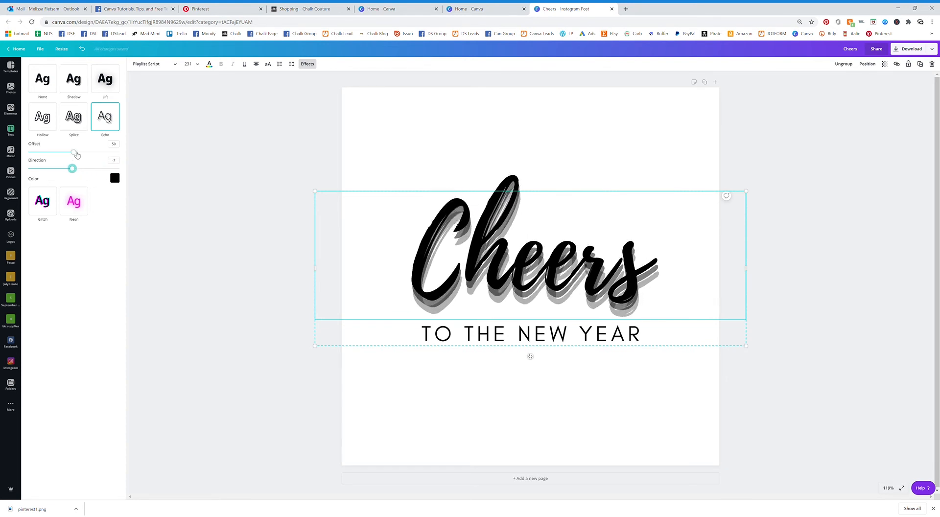
drag(74, 153, 53, 152)
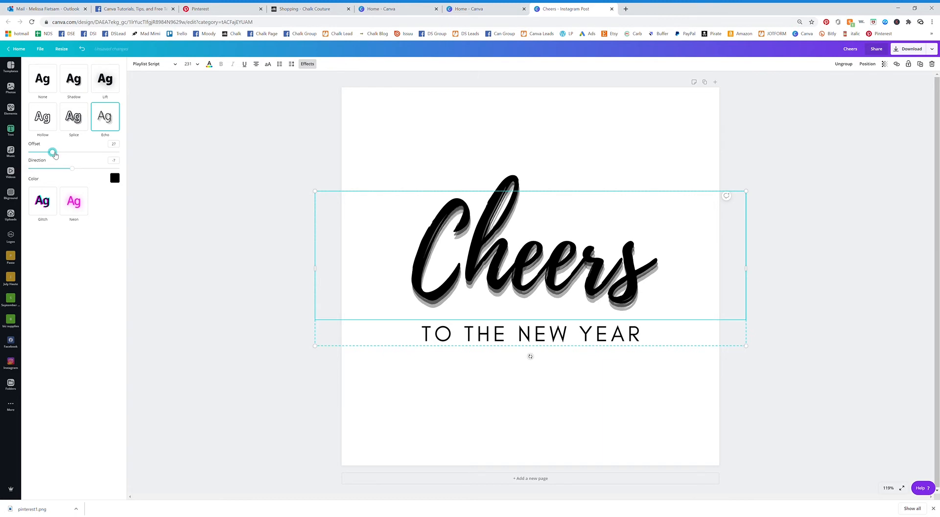
drag(52, 152, 47, 152)
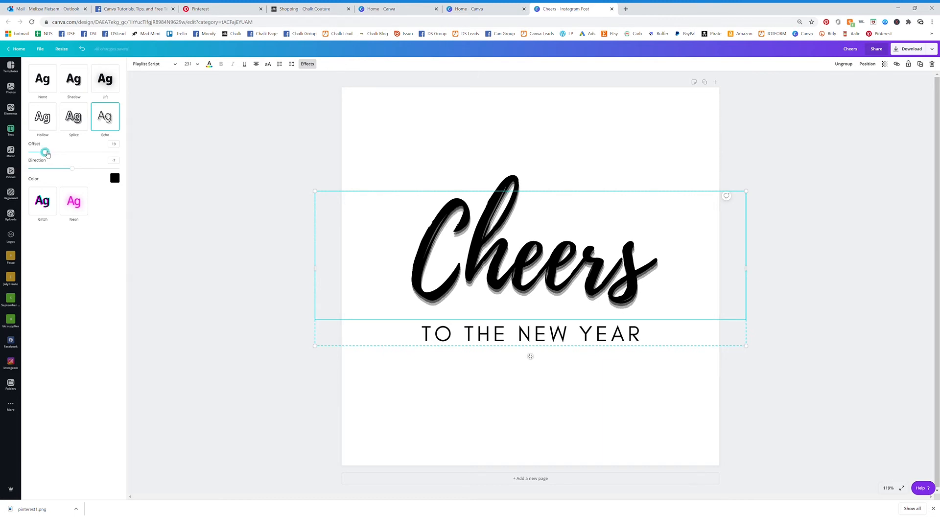
drag(47, 152, 44, 152)
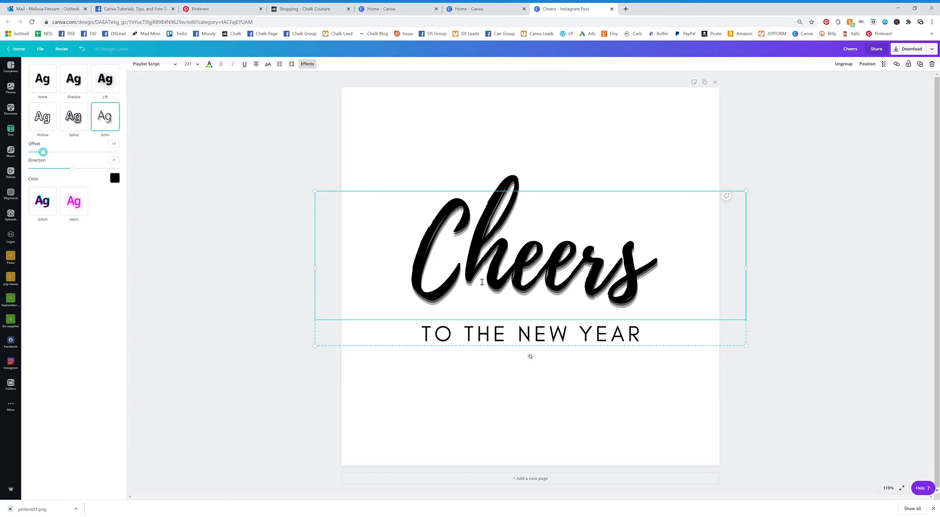
mouse_move(406, 145)
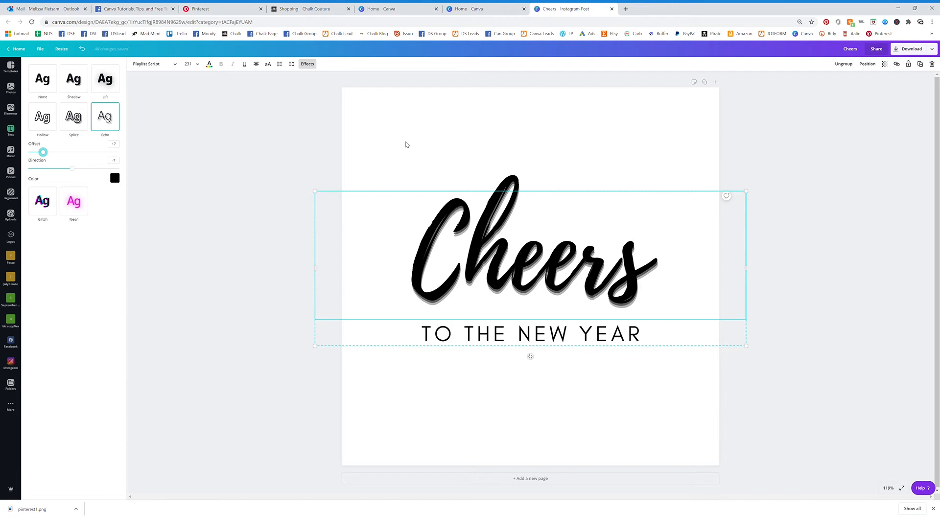
mouse_move(419, 163)
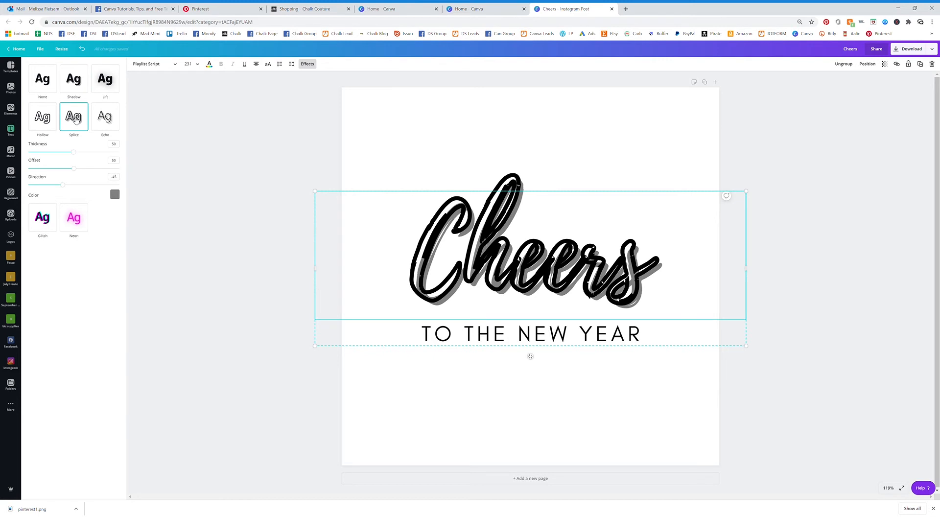
Try Hollow, Splice and Shadow on Cheers, then set the effect to None.
click(43, 117)
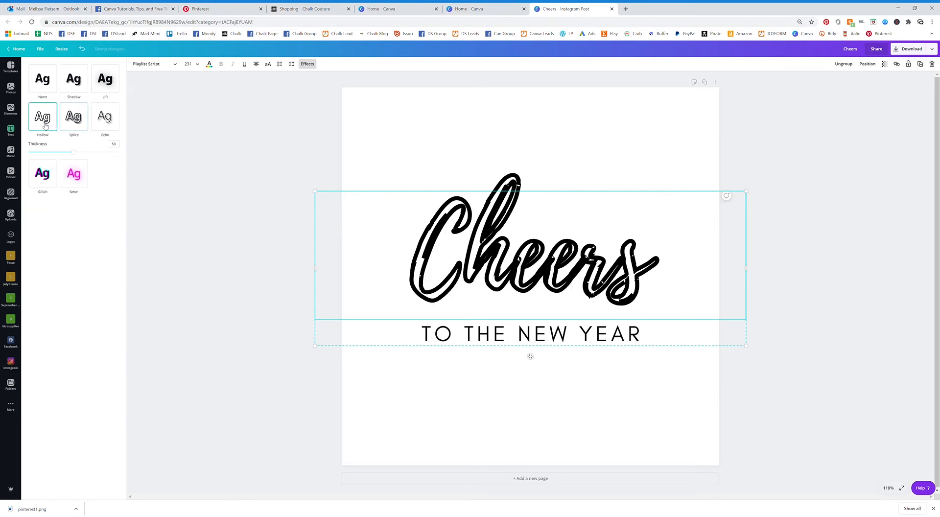
click(104, 78)
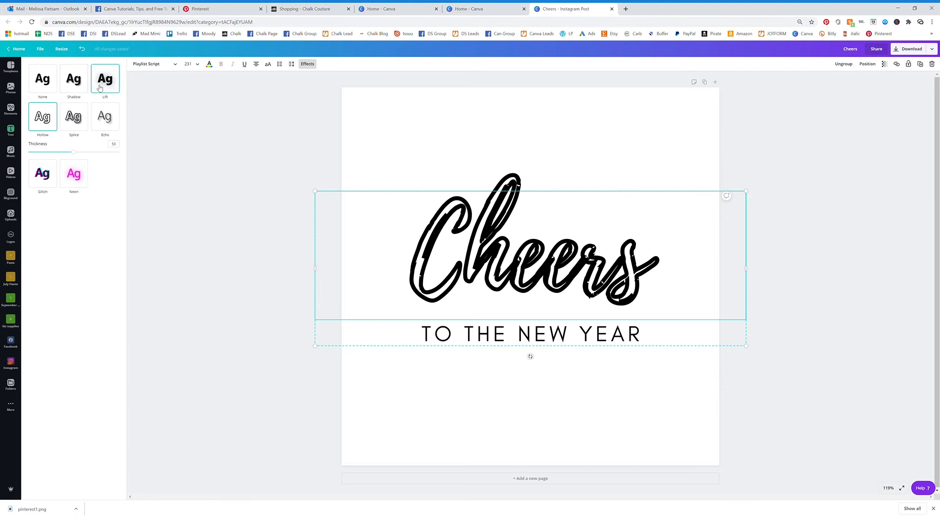
click(73, 79)
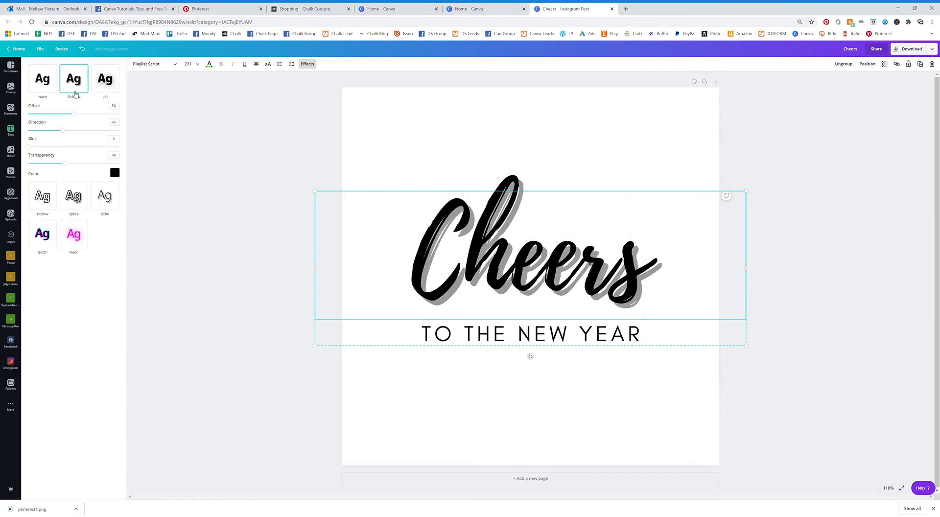
click(42, 78)
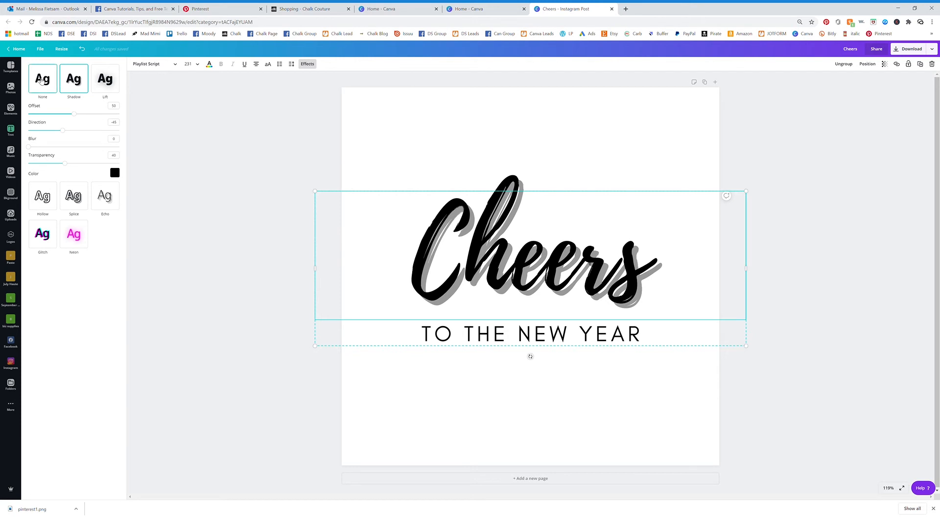
click(42, 78)
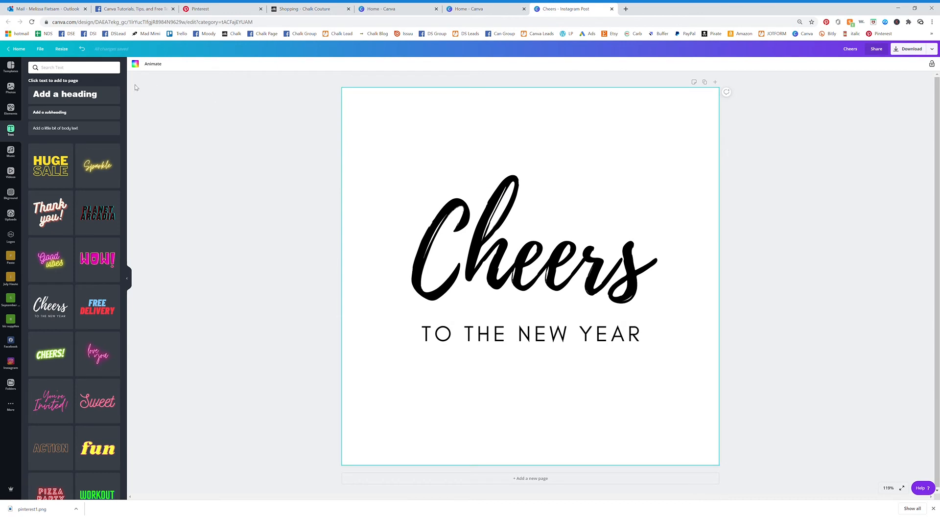
mouse_move(176, 79)
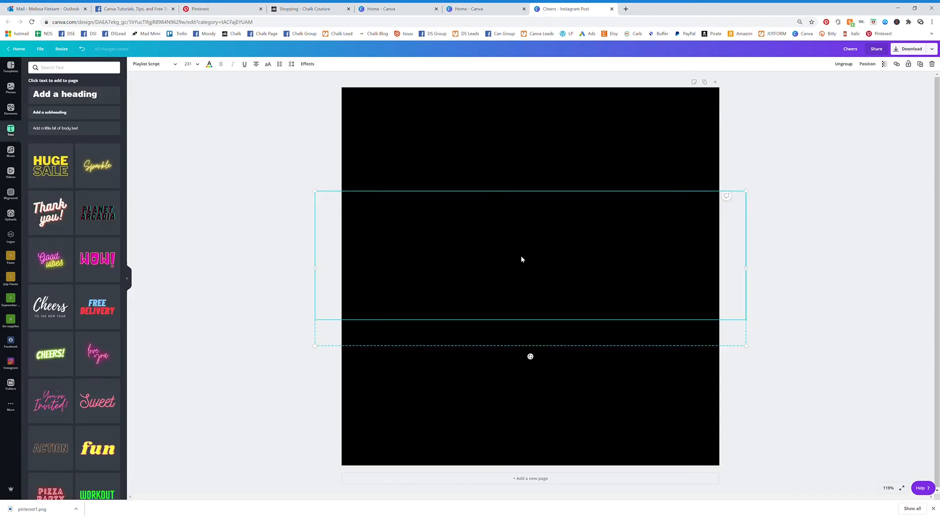
Recolour the Cheers text yellow and bring up its effects.
click(208, 64)
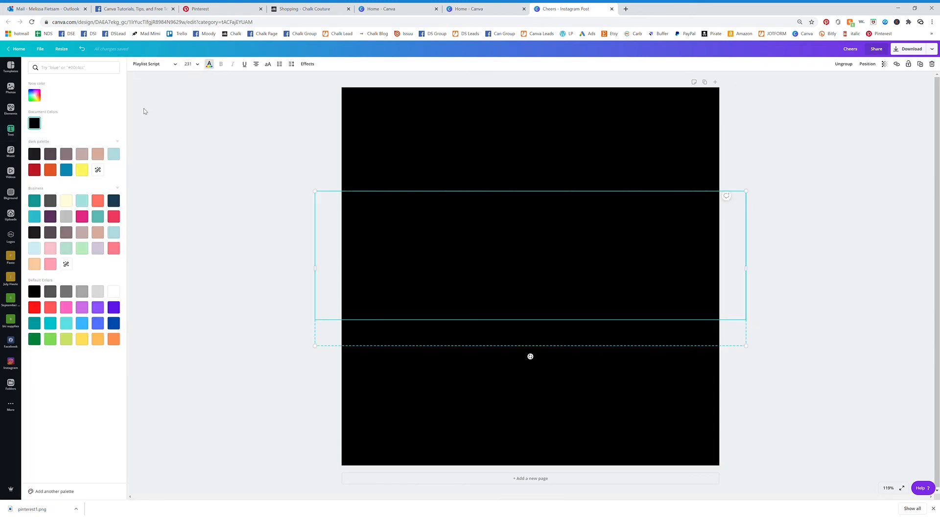
click(82, 170)
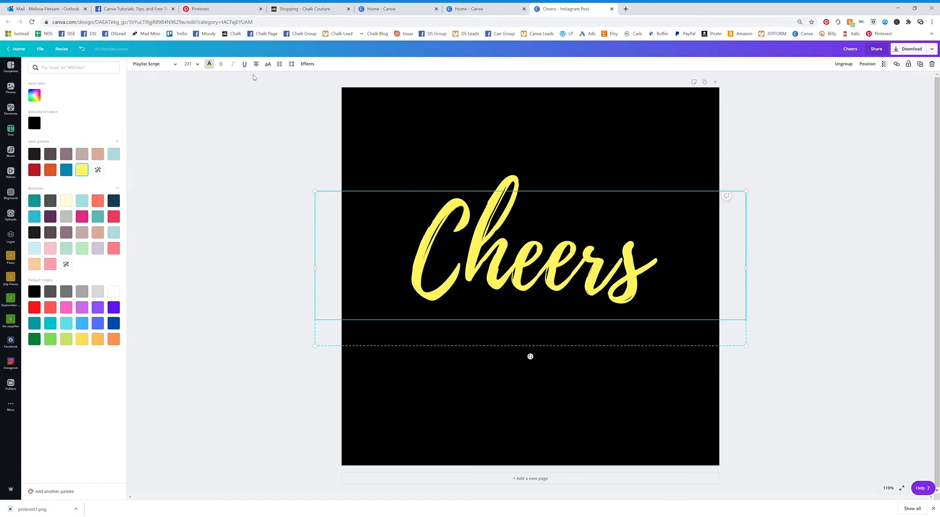
click(307, 64)
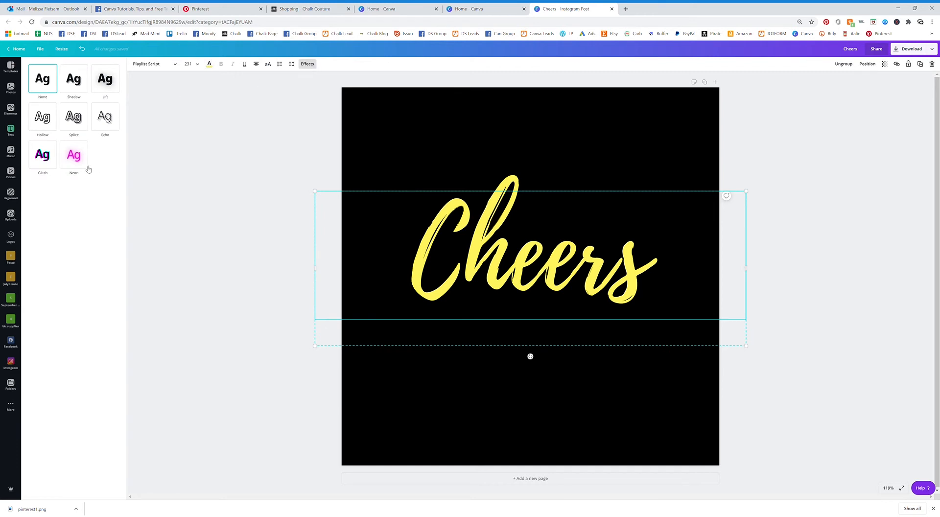
Apply Neon to yellow Cheers at about 59 intensity, then switch to Echo.
click(73, 154)
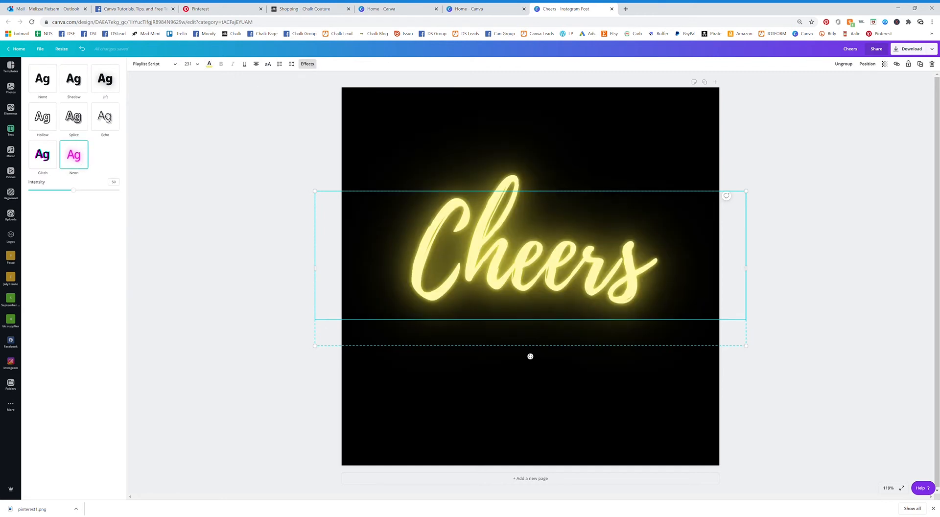
mouse_move(75, 191)
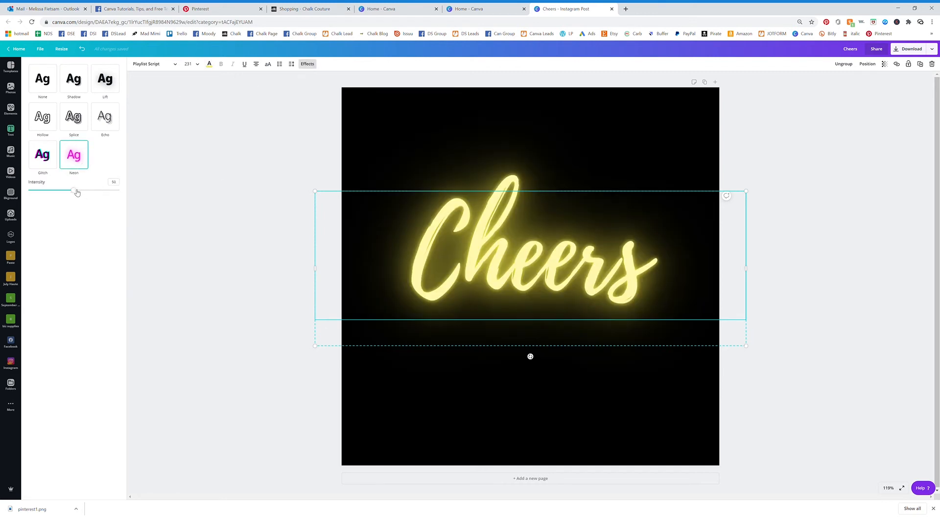
drag(76, 191, 118, 191)
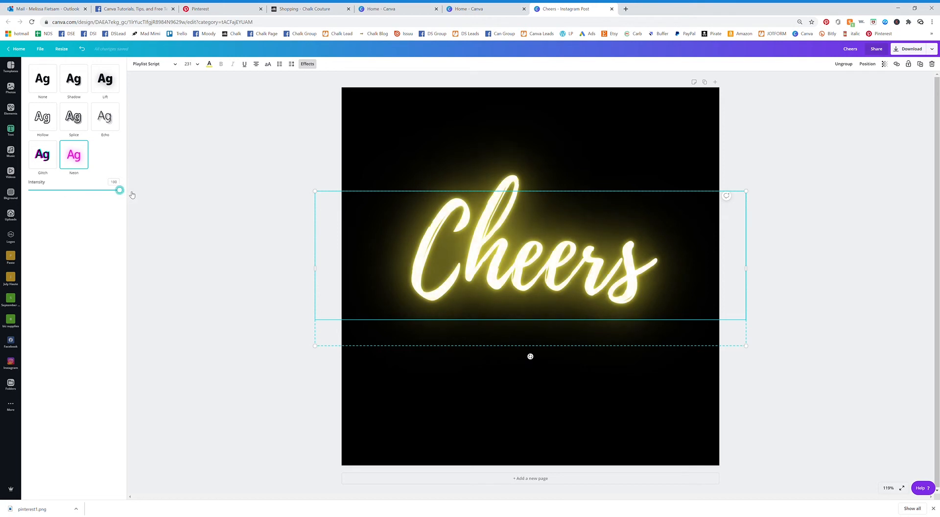
drag(120, 190, 63, 190)
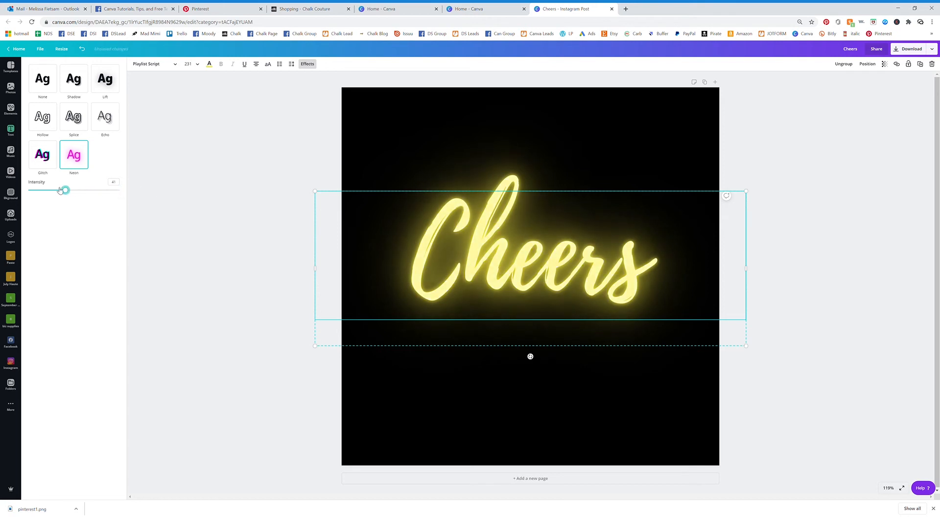
drag(64, 190, 82, 190)
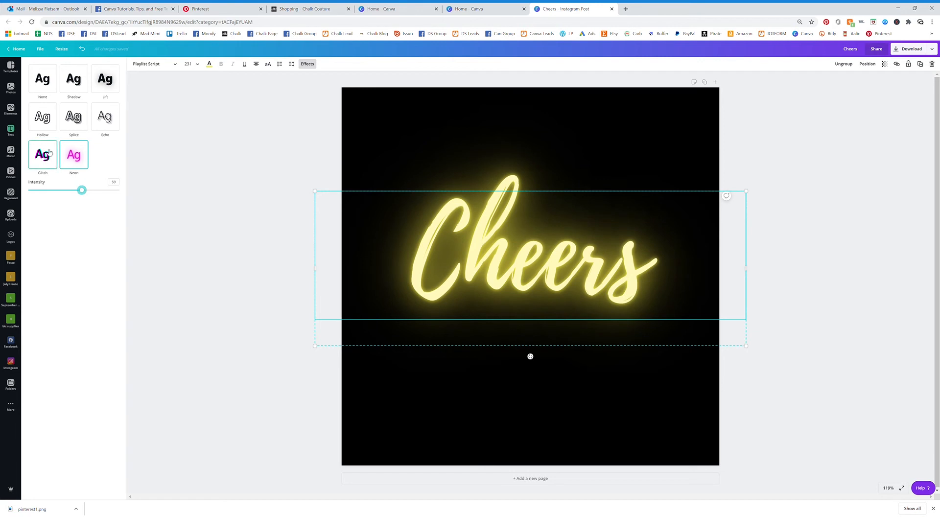
click(42, 154)
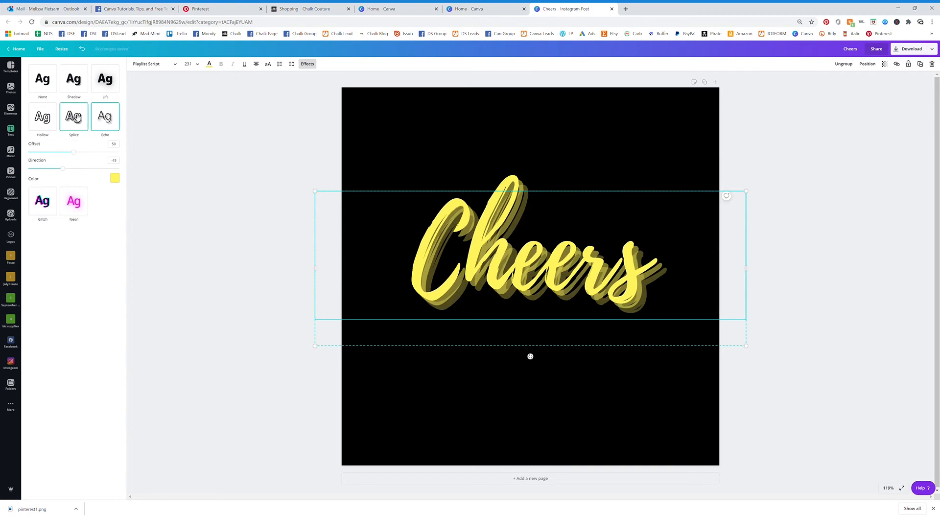
Tighten the Echo offset on Cheers to about 14, then apply Splice.
click(105, 115)
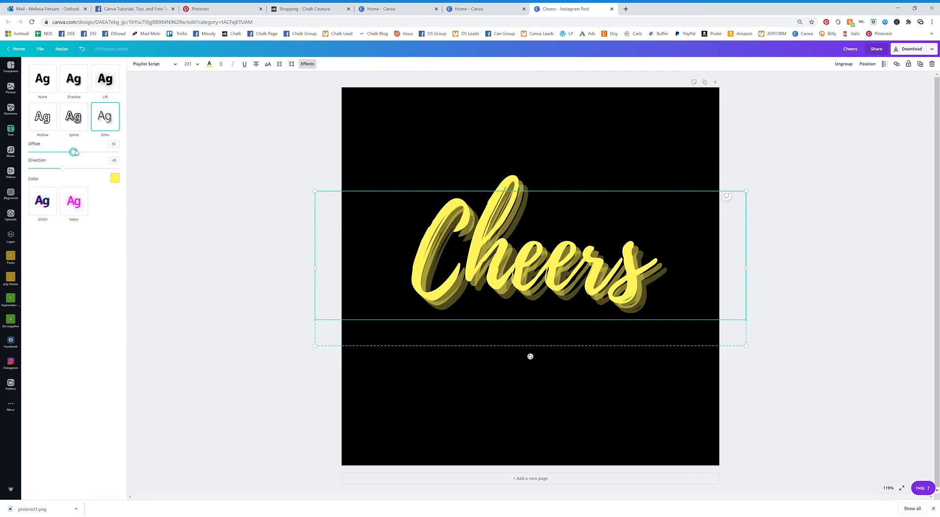
drag(74, 152, 49, 151)
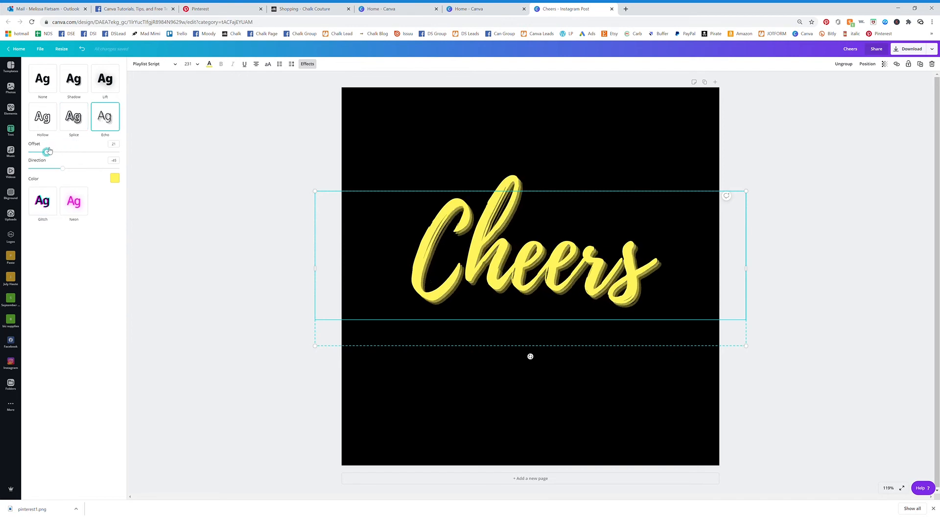
drag(49, 151, 41, 151)
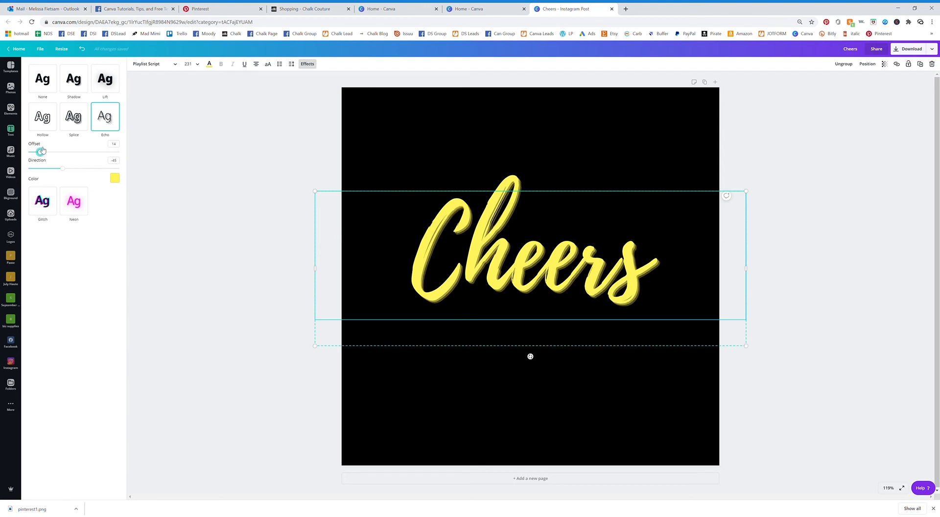
click(73, 116)
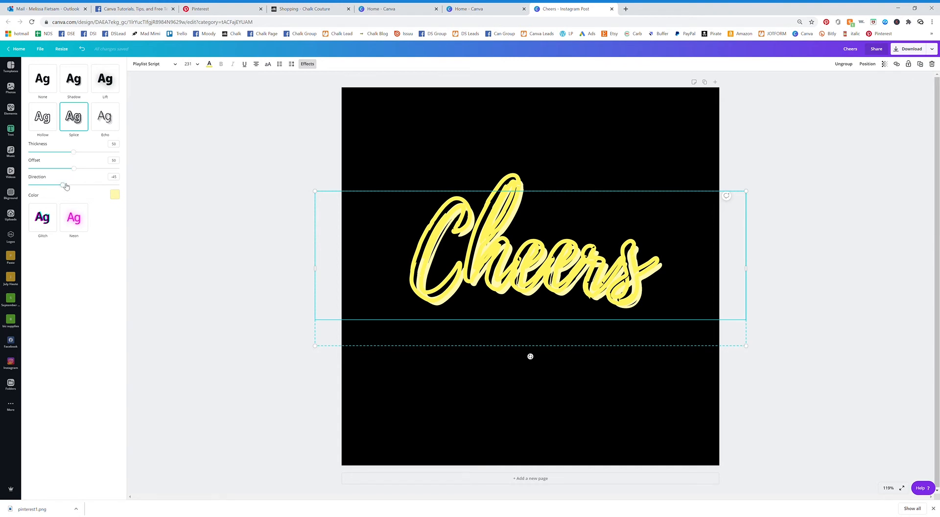
Reset the Splice direction to zero and remove its offset entirely.
drag(65, 185, 102, 185)
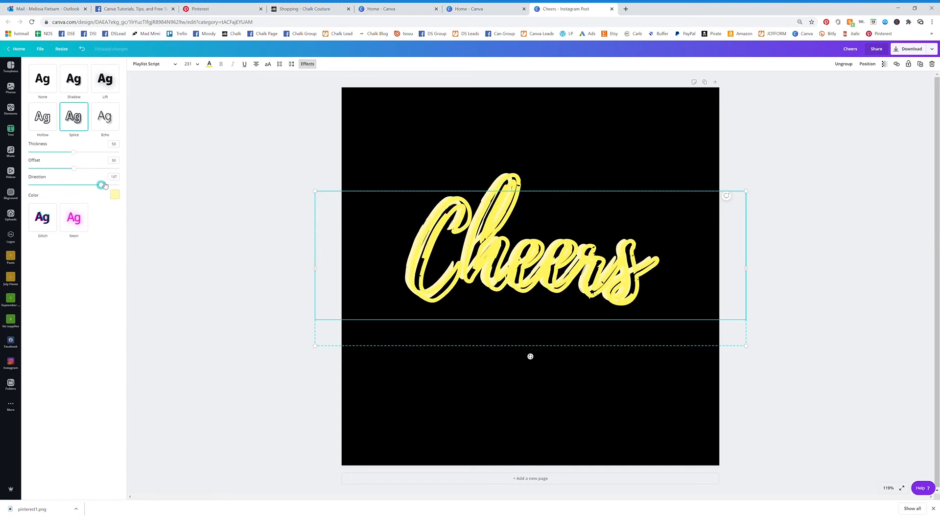
drag(102, 185, 74, 185)
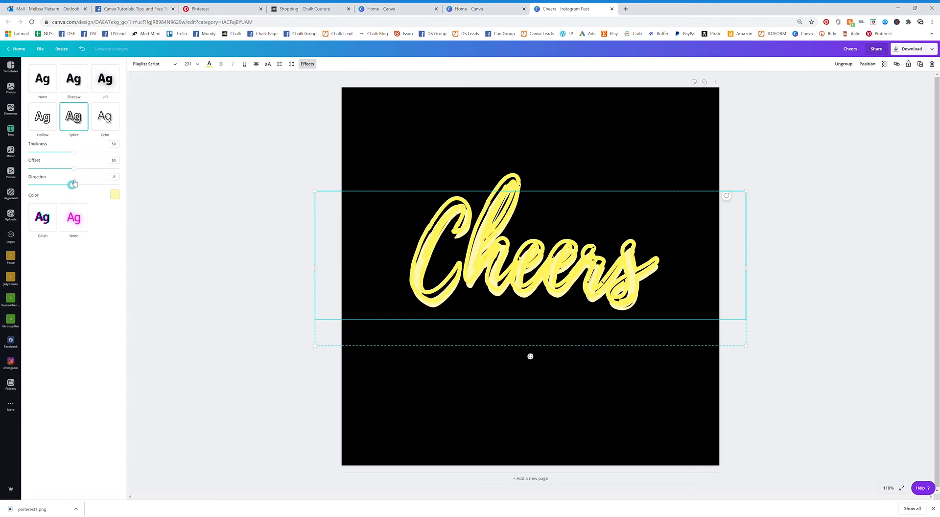
drag(64, 185, 73, 184)
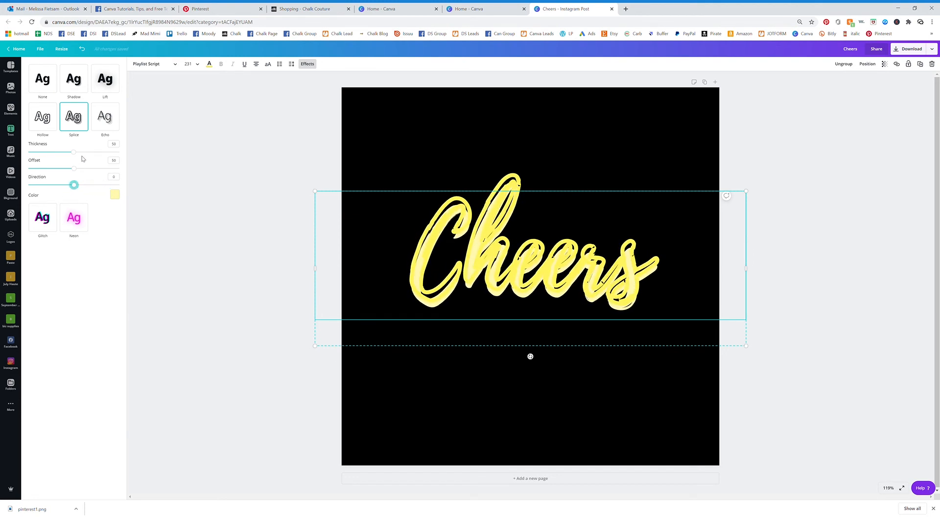
drag(73, 168, 51, 169)
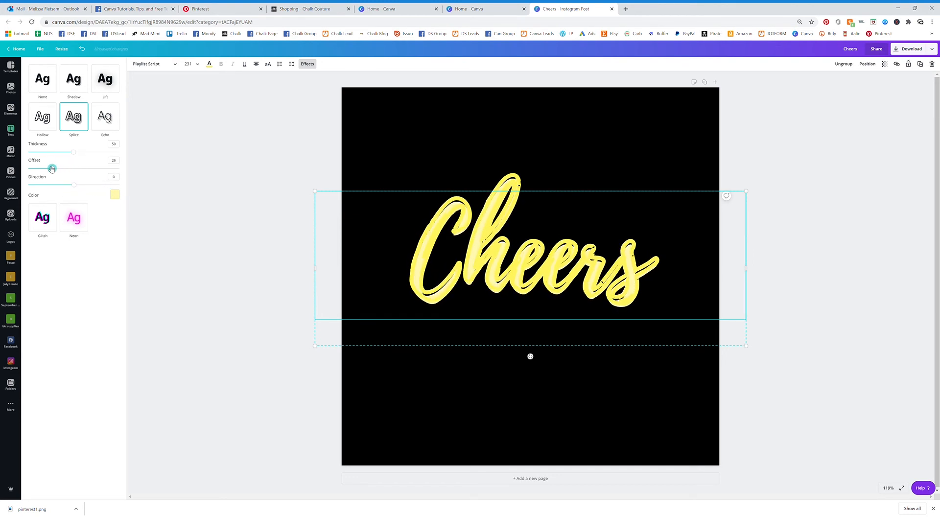
drag(73, 168, 31, 168)
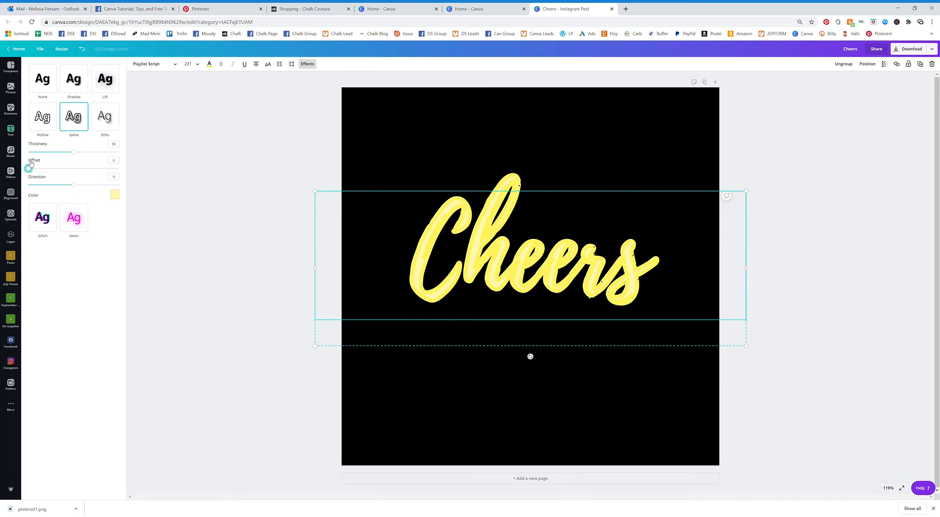
Thin the Splice outline to its minimum, then switch Cheers to Hollow.
drag(73, 152, 48, 152)
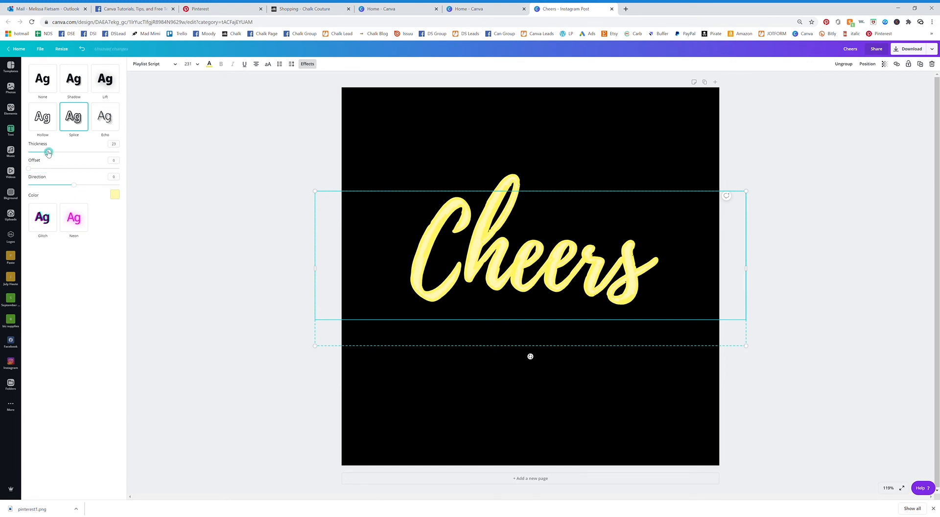
drag(48, 151, 29, 152)
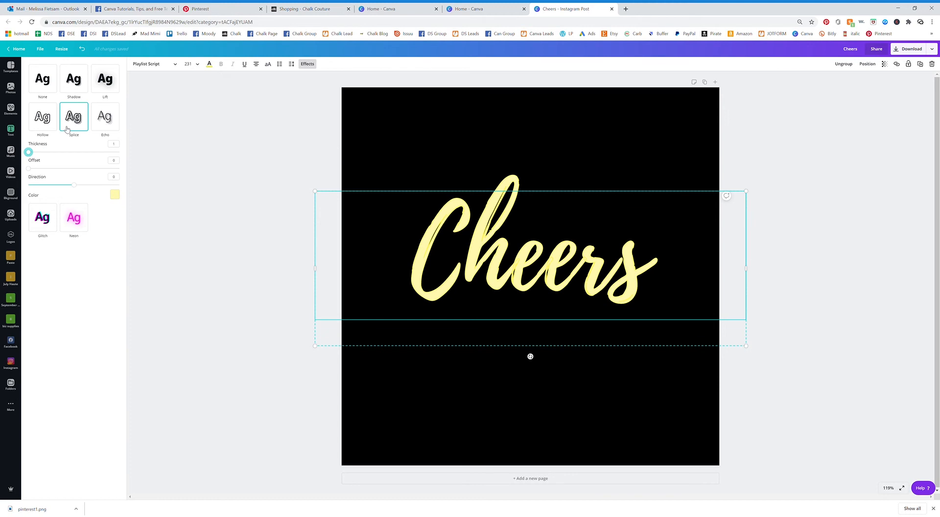
click(42, 116)
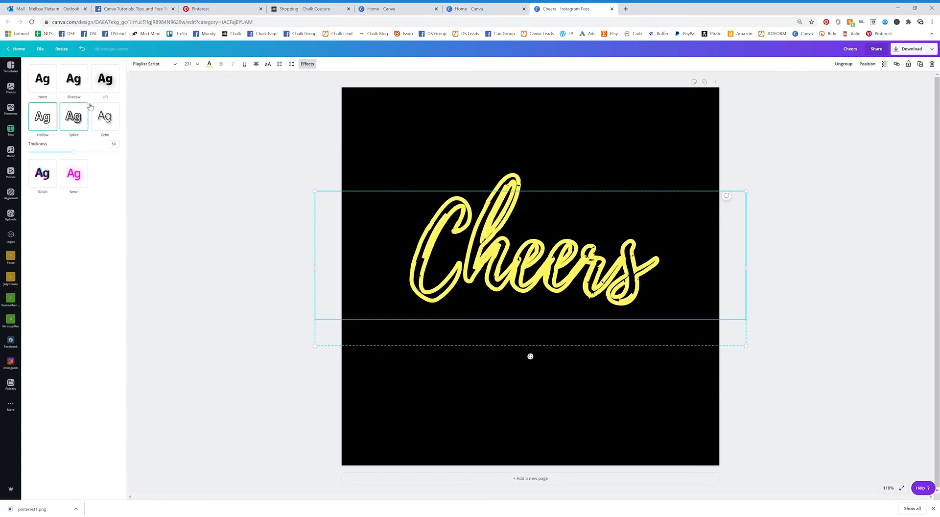
Apply the Shadow effect to Cheers and reduce its offset.
click(73, 78)
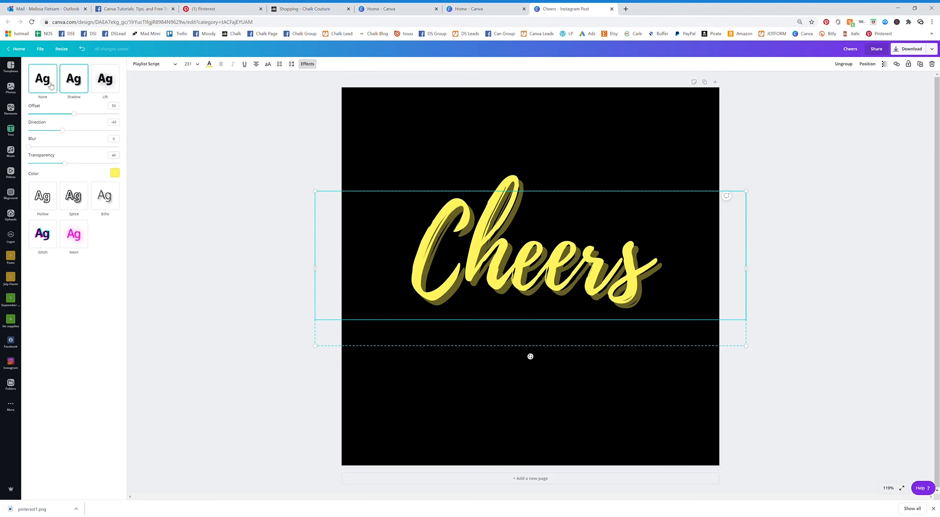
click(73, 78)
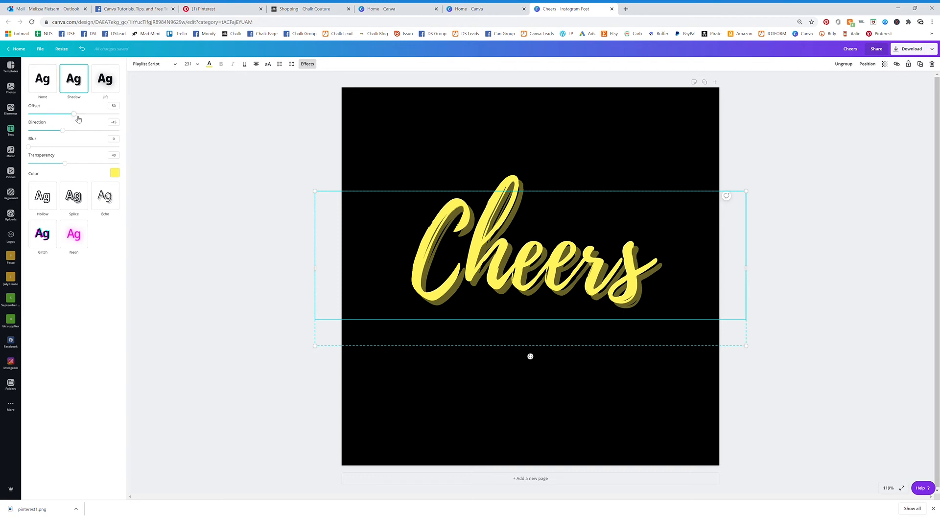
drag(73, 113, 57, 114)
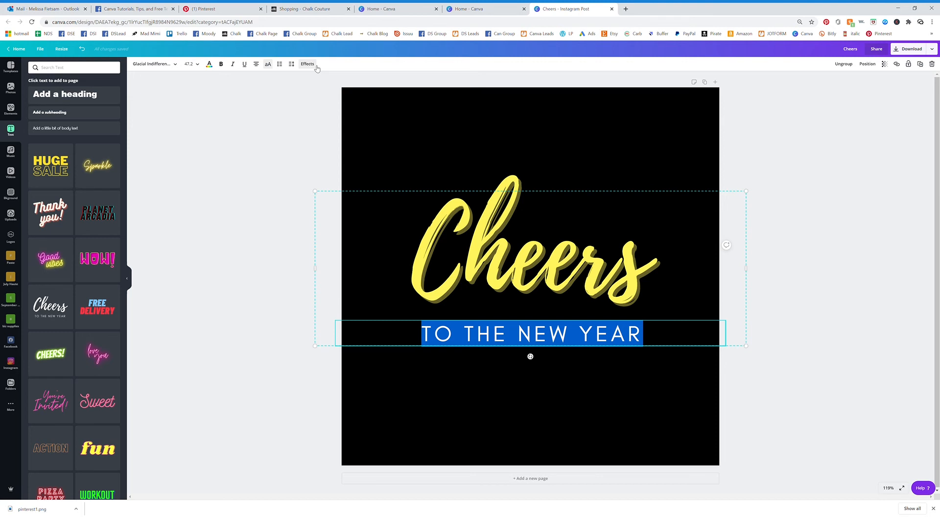
Apply the white Neon effect to the TO THE NEW YEAR subtitle, then deselect it.
click(307, 64)
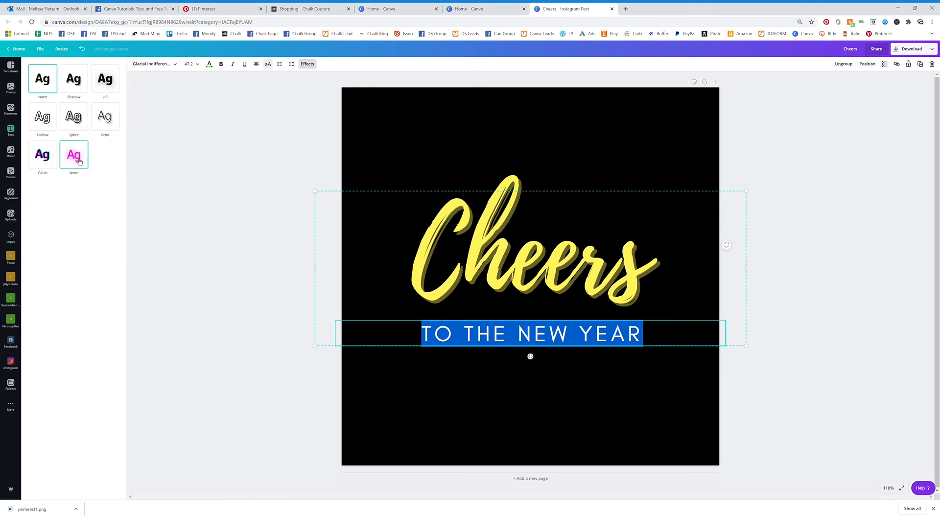
click(208, 64)
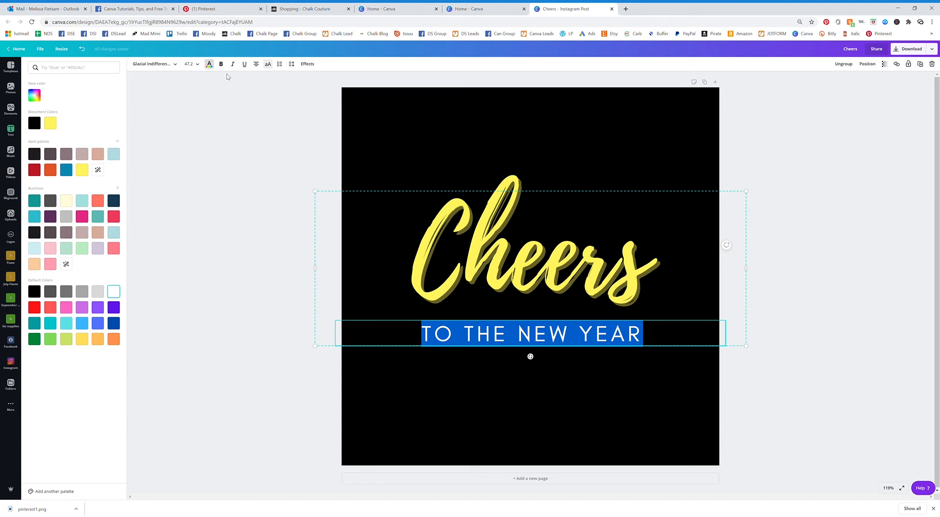
click(306, 64)
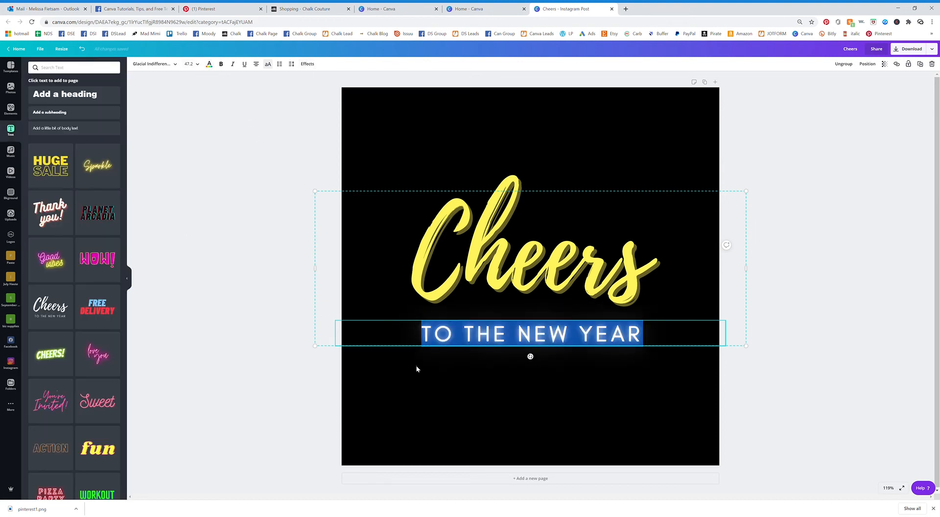
click(864, 293)
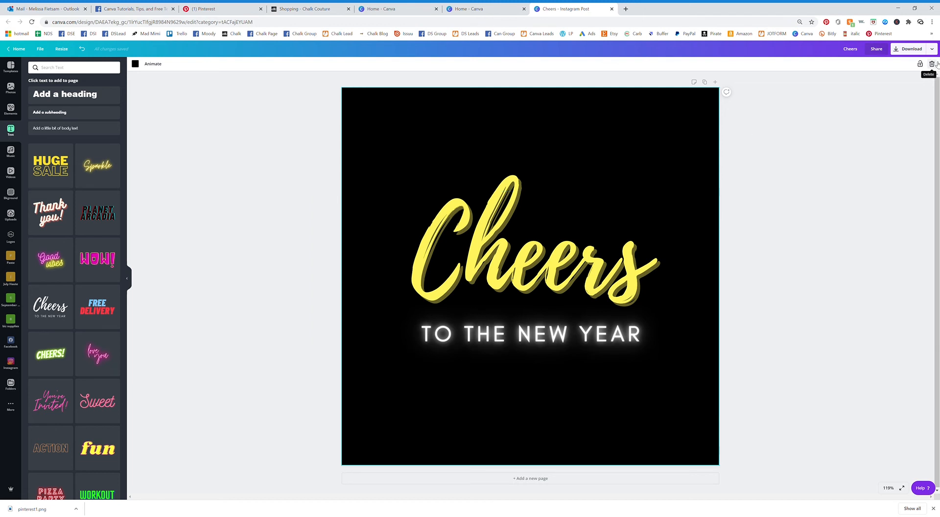
Delete the Cheers design and add the pink neon 'love you' text template.
click(529, 252)
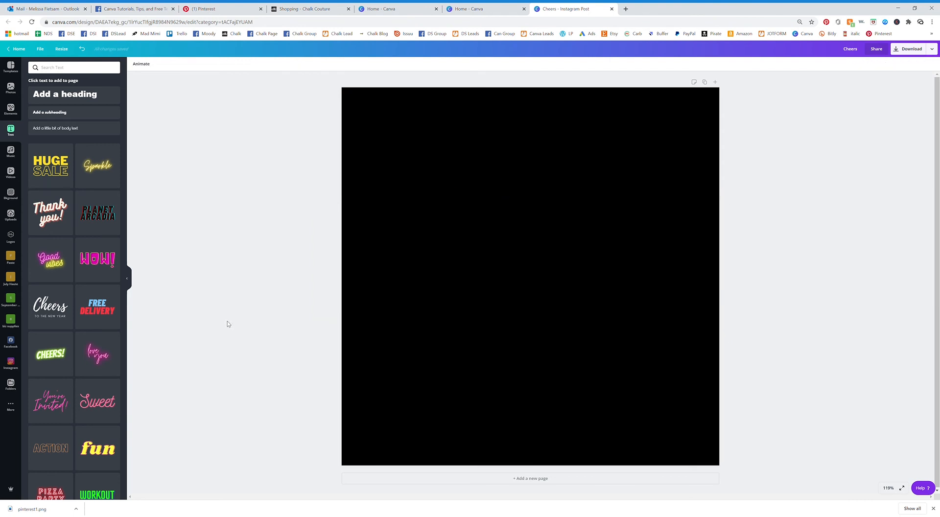
click(97, 354)
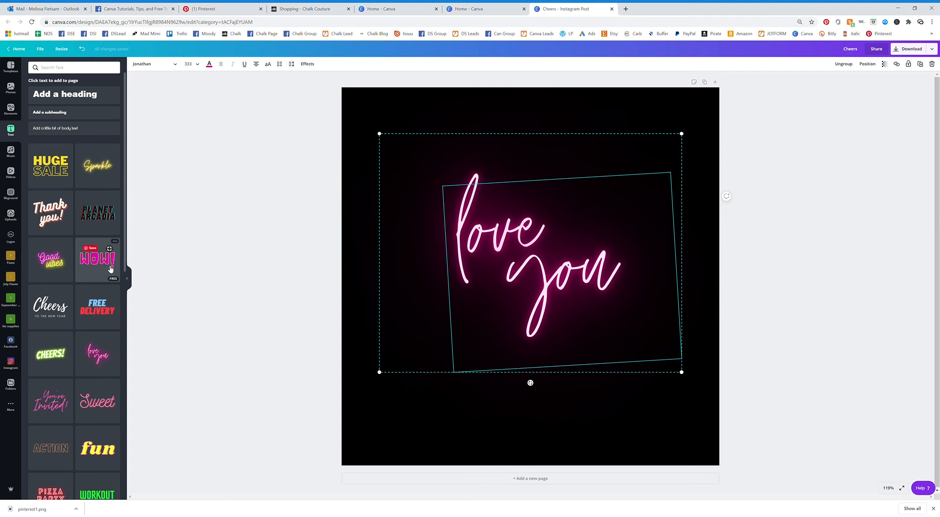
Add the bold pink FUN! template and retype the neon text as 'love sale'.
click(97, 259)
text(FUN)
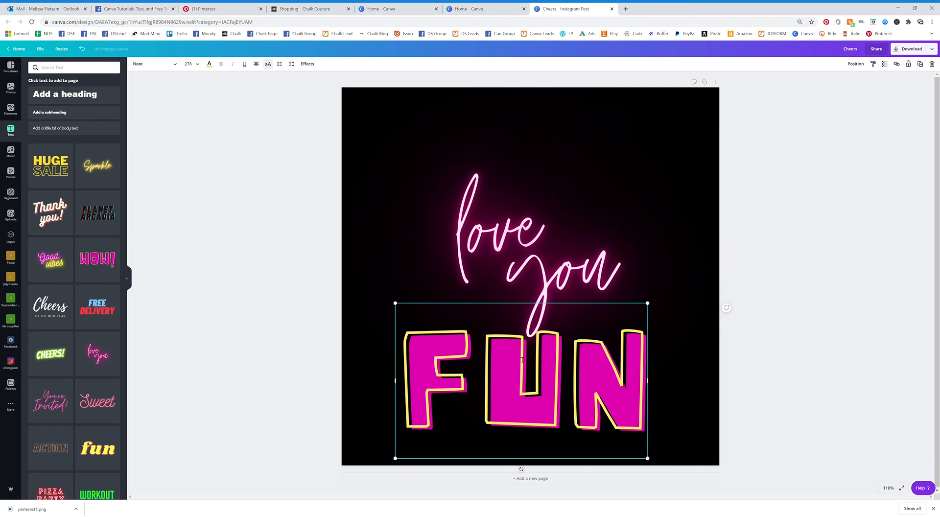
scroll(down, 3)
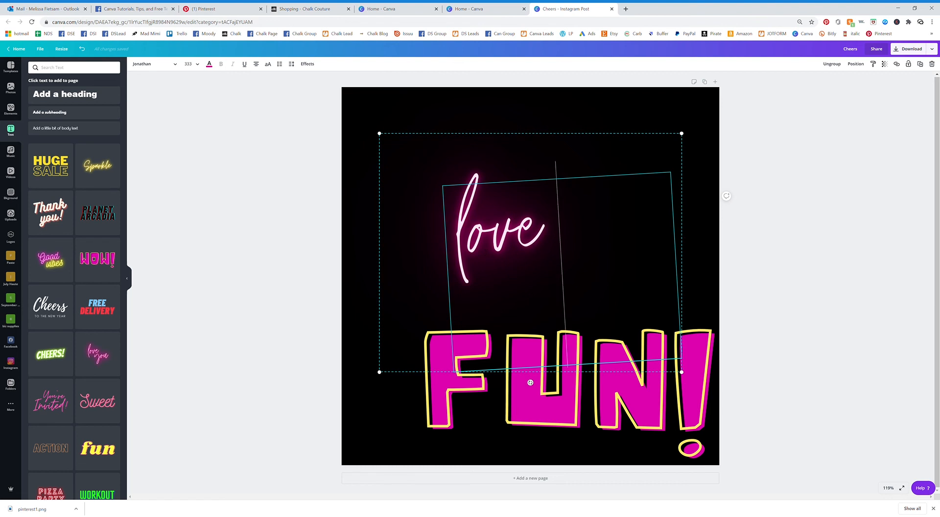
text(sale)
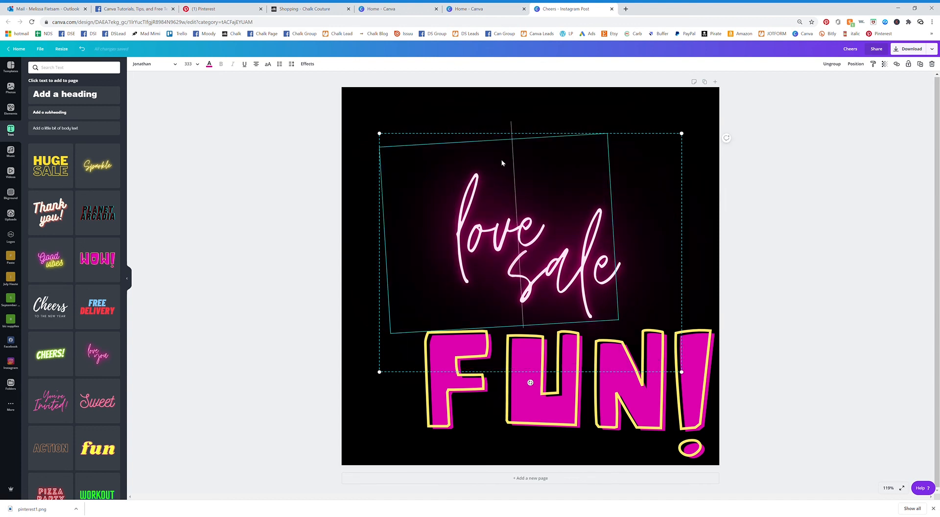
mouse_move(485, 208)
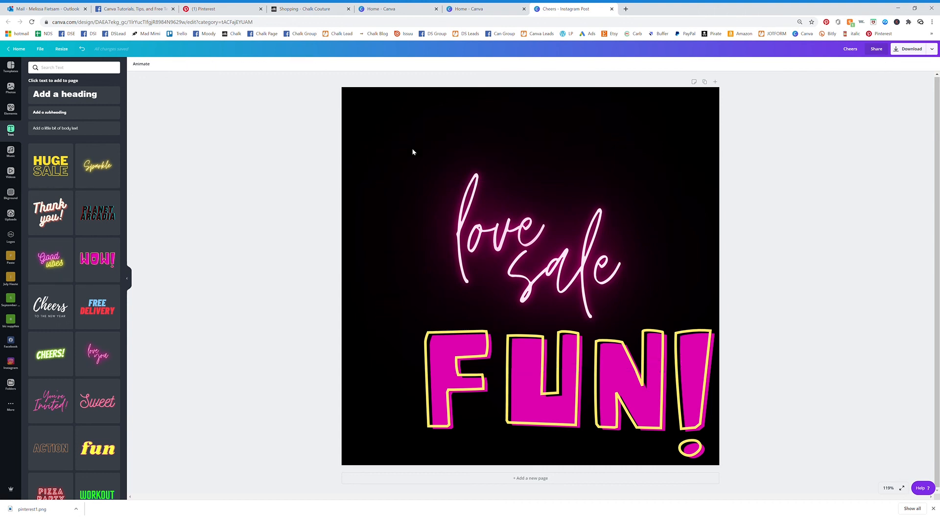
Rework the neon text to read only 'sale', placed lower right beneath tilted FUN!
click(510, 234)
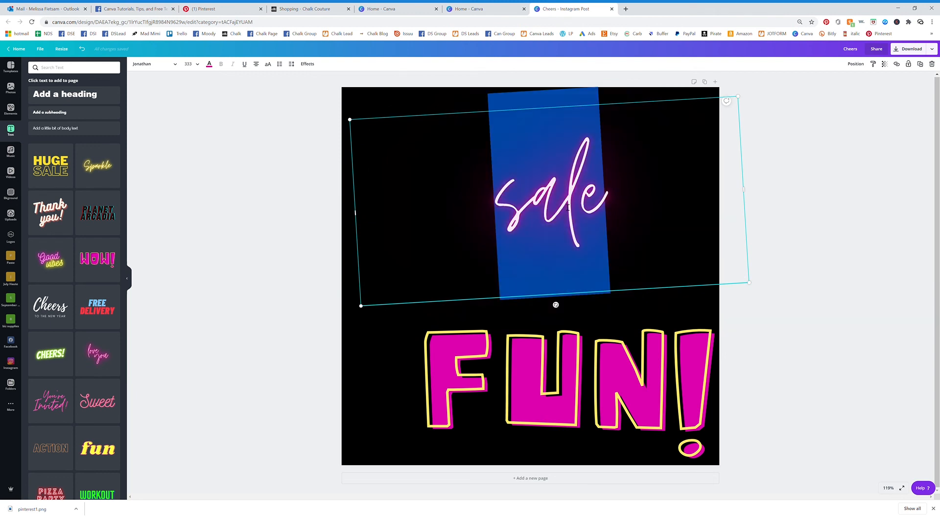
click(188, 64)
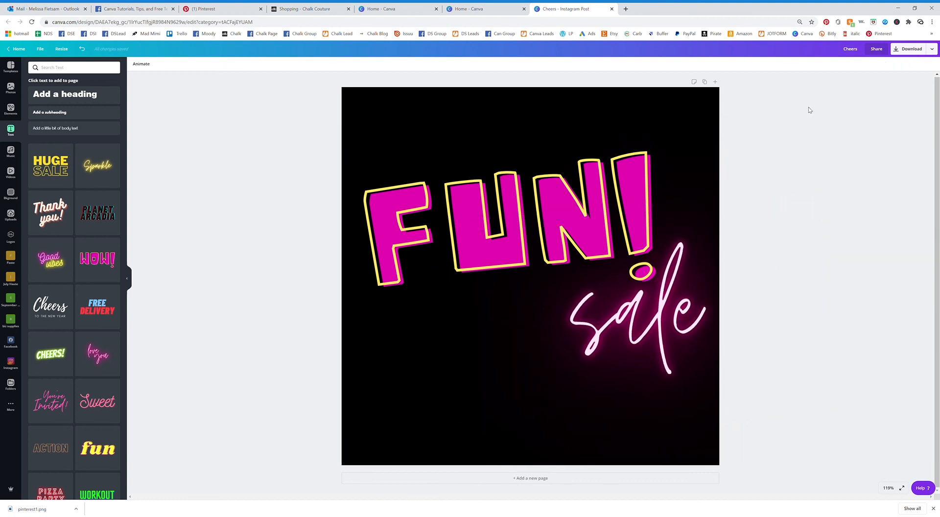
mouse_move(75, 372)
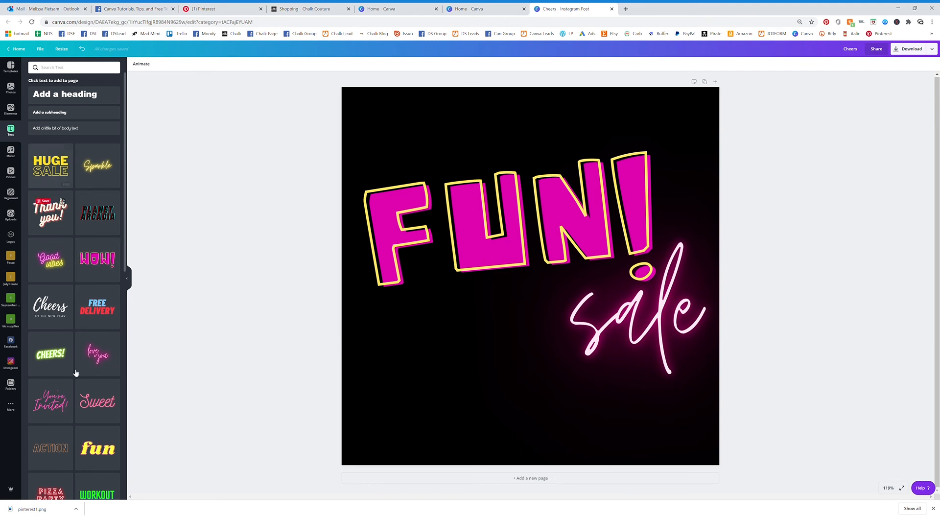
Add the glowing pink neon 'Open 24/7' text template to the page.
scroll(down, 3)
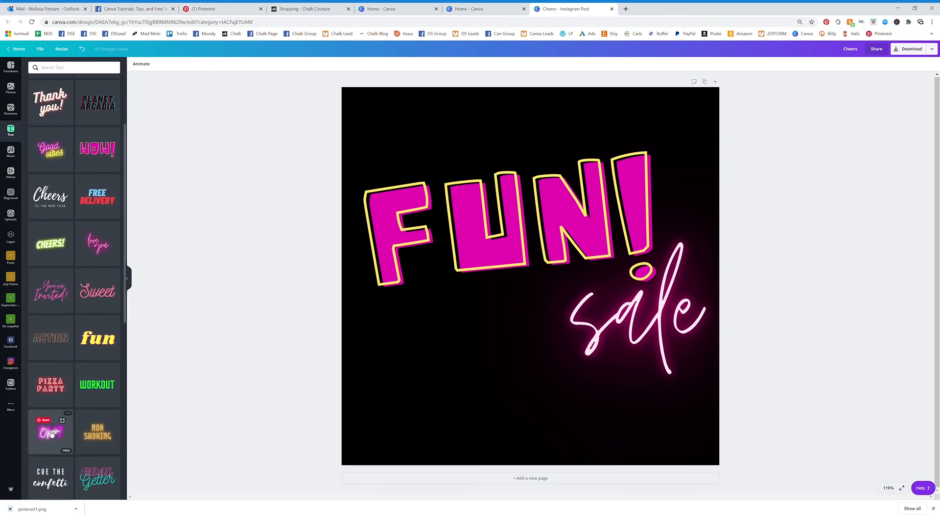
click(50, 431)
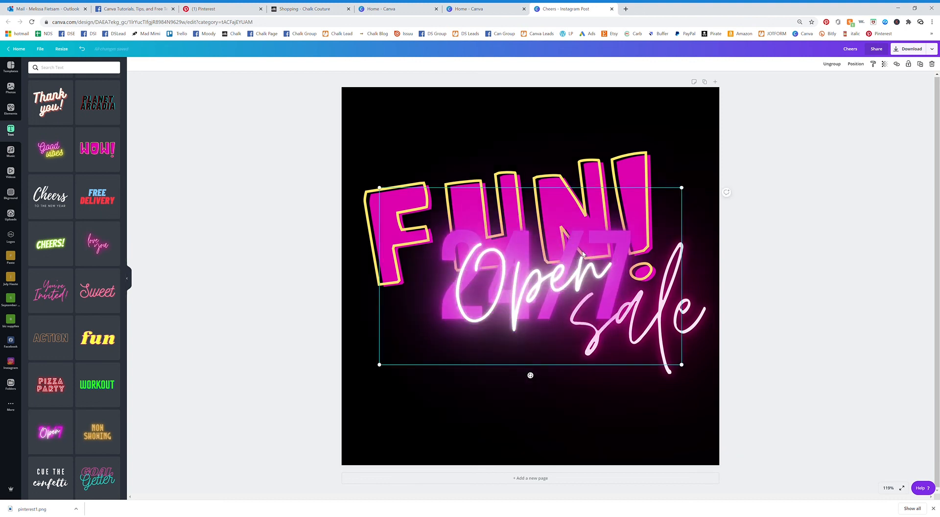